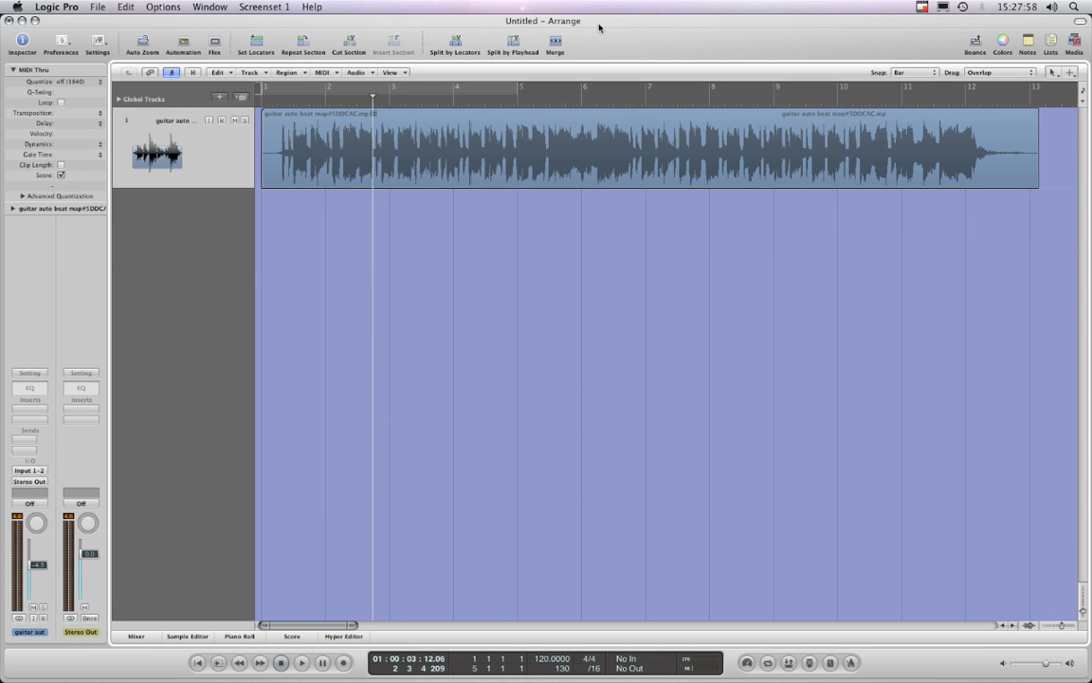
mouse_move(429, 180)
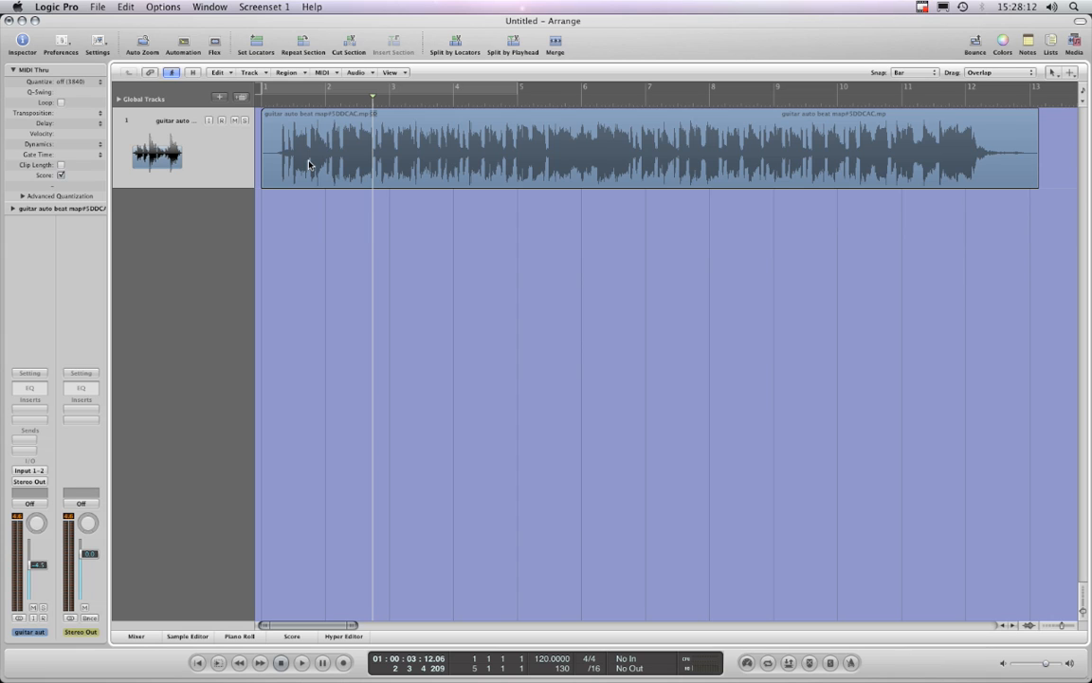
mouse_move(326, 167)
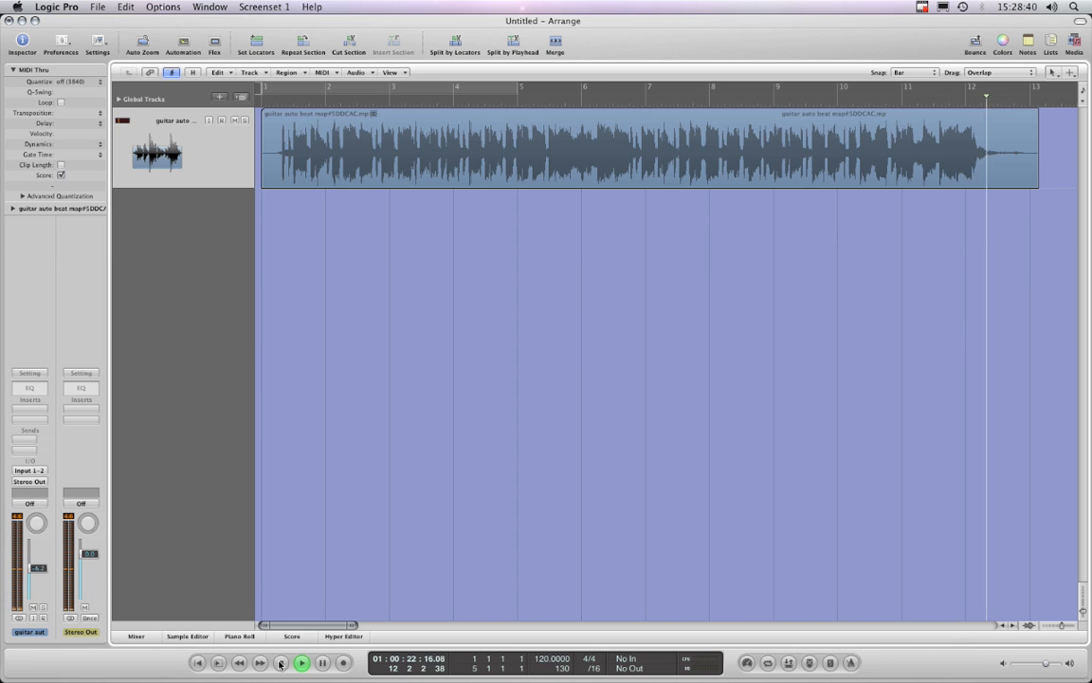
Step: Stop playback and return the playhead to bar 1
left_click(280, 662)
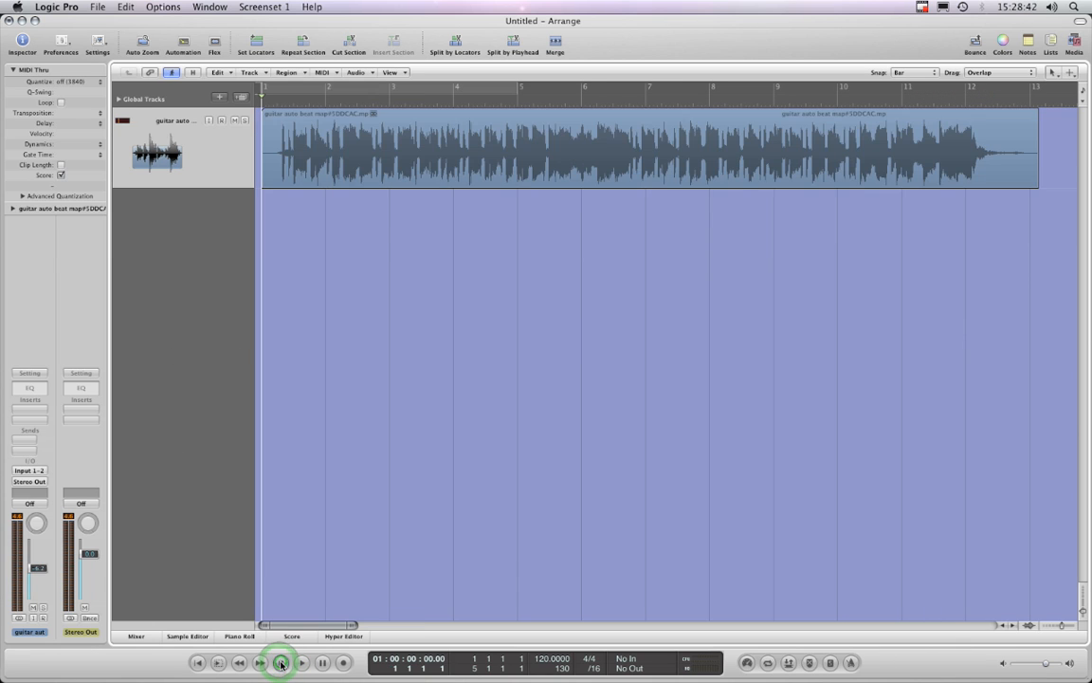
left_click(281, 662)
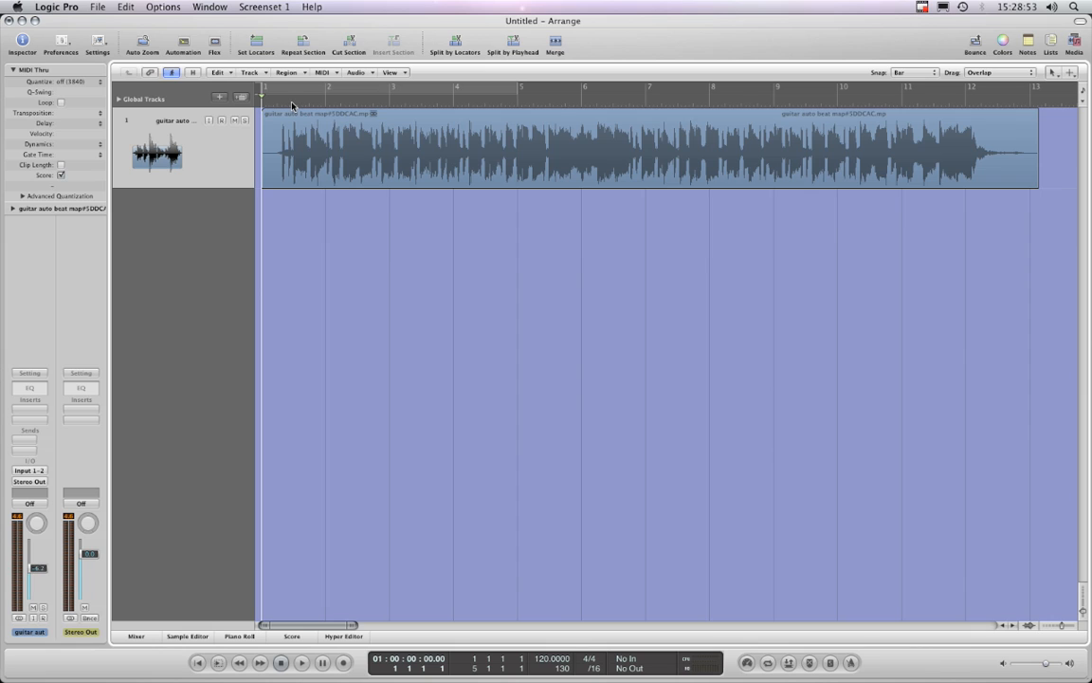
mouse_move(965, 164)
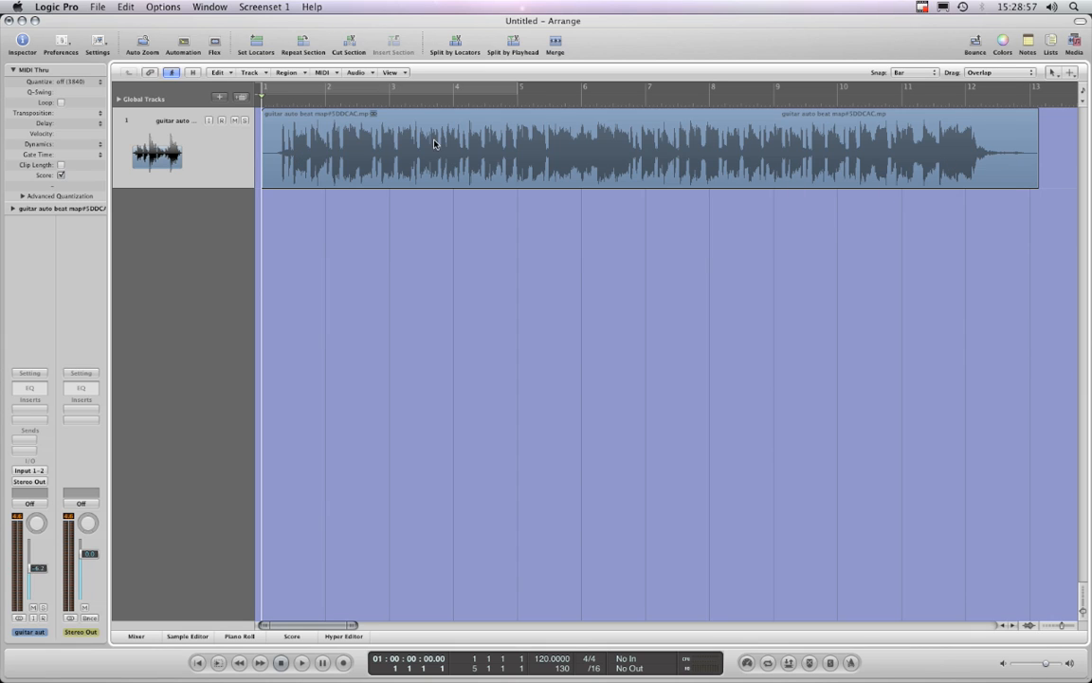
mouse_move(383, 138)
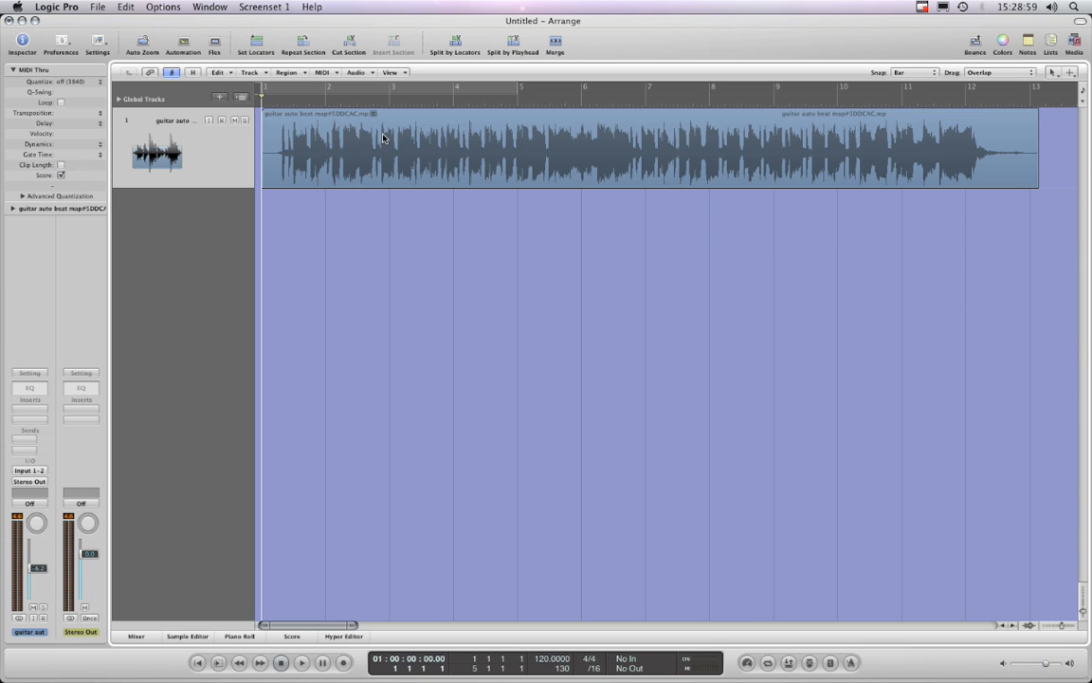
mouse_move(380, 158)
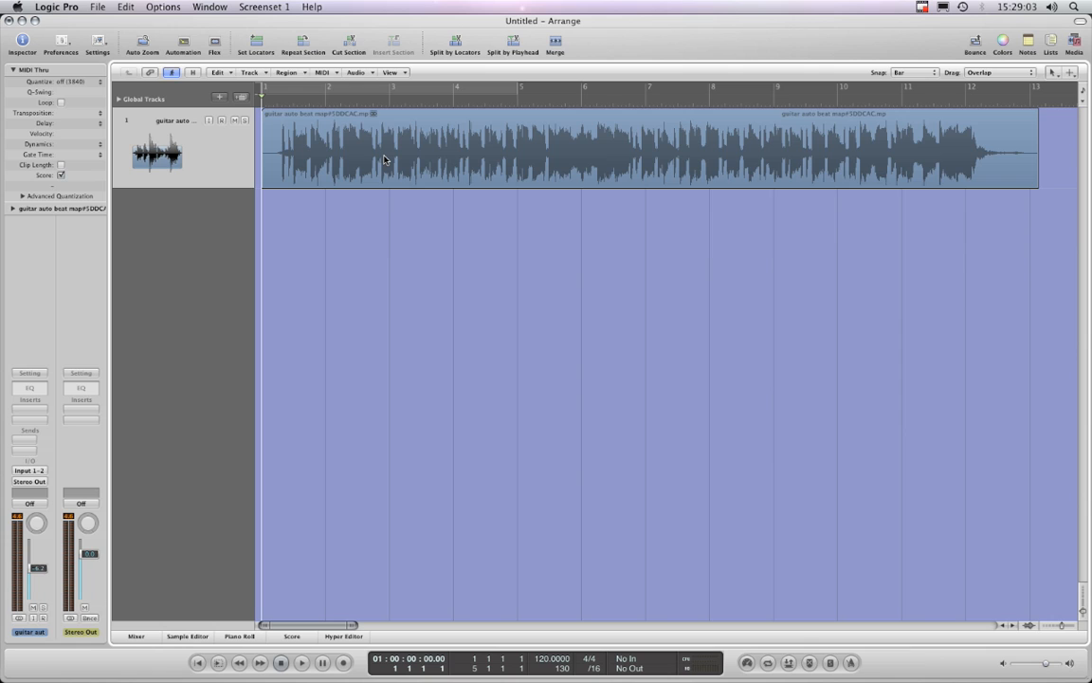
mouse_move(330, 191)
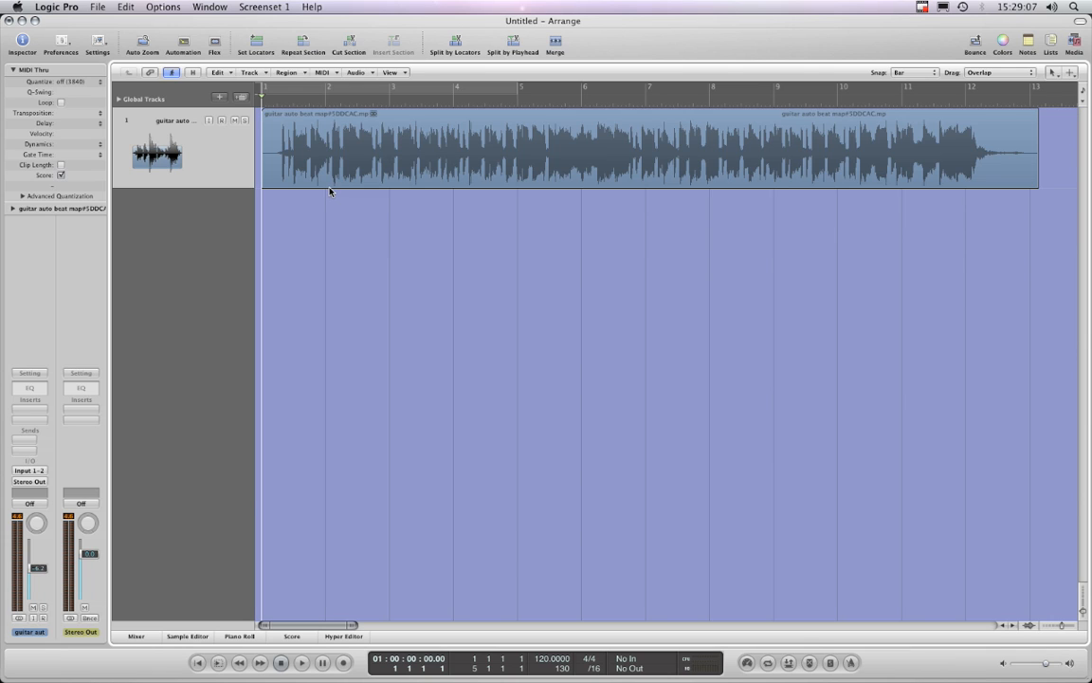
mouse_move(293, 123)
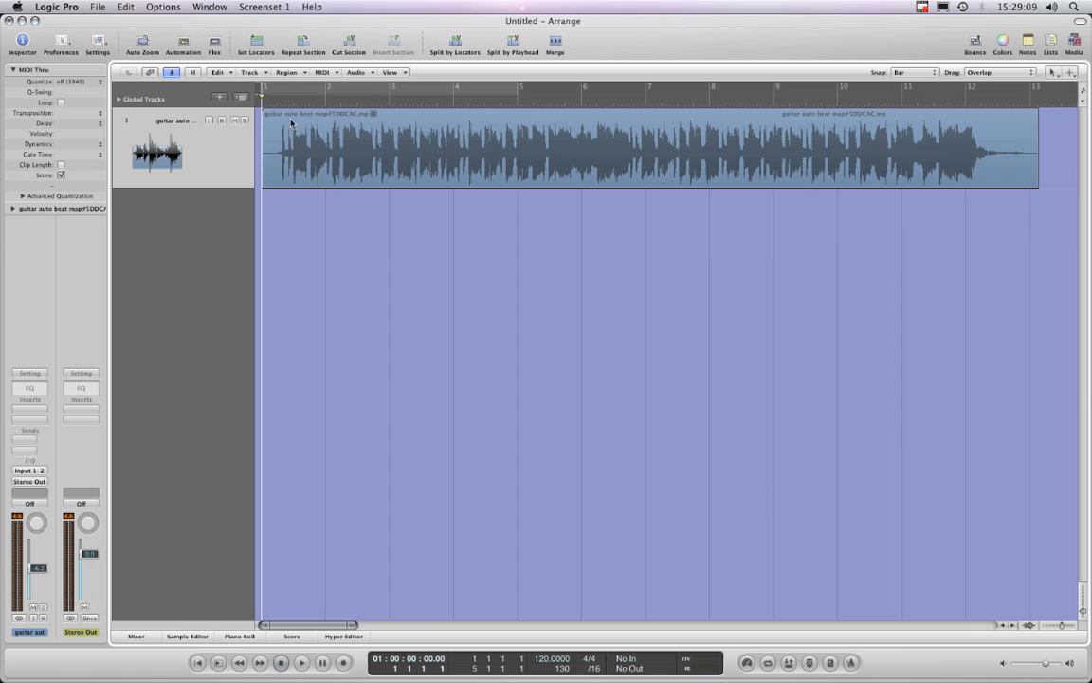
mouse_move(294, 104)
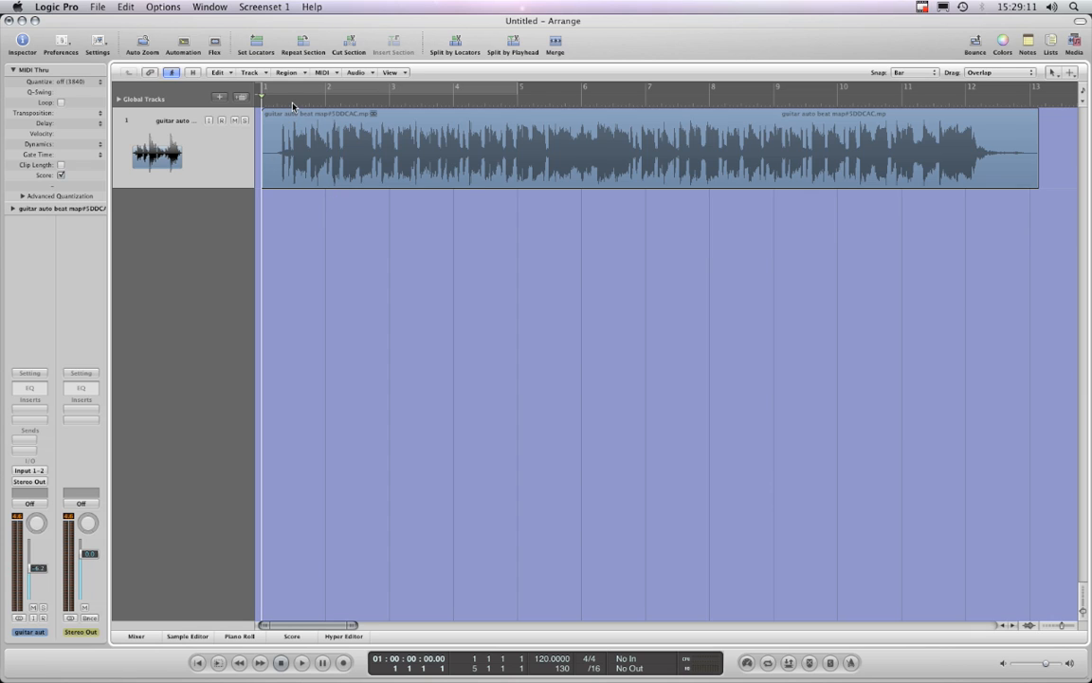
Step: Move the song position to beat 2 of bar 1
left_click(293, 94)
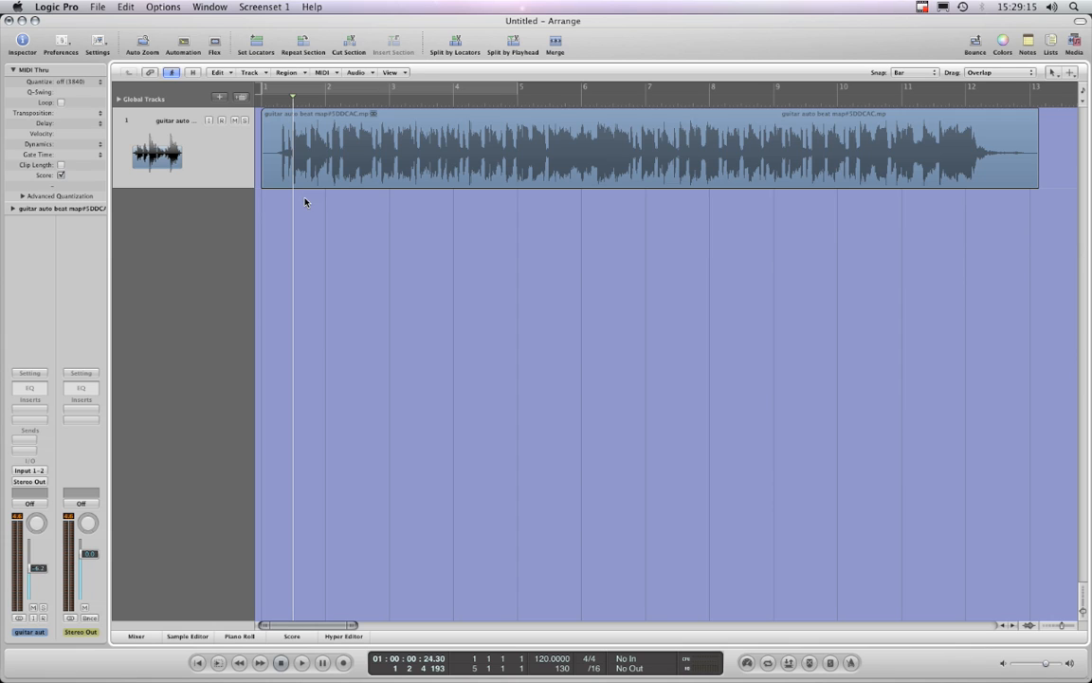
mouse_move(274, 188)
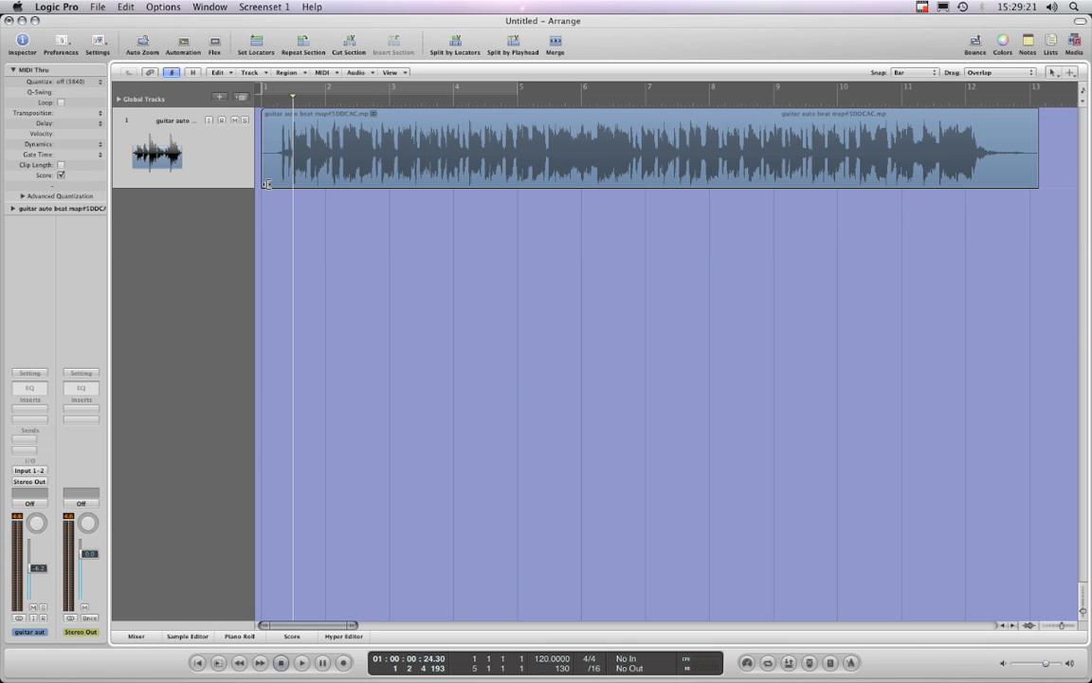
mouse_move(683, 165)
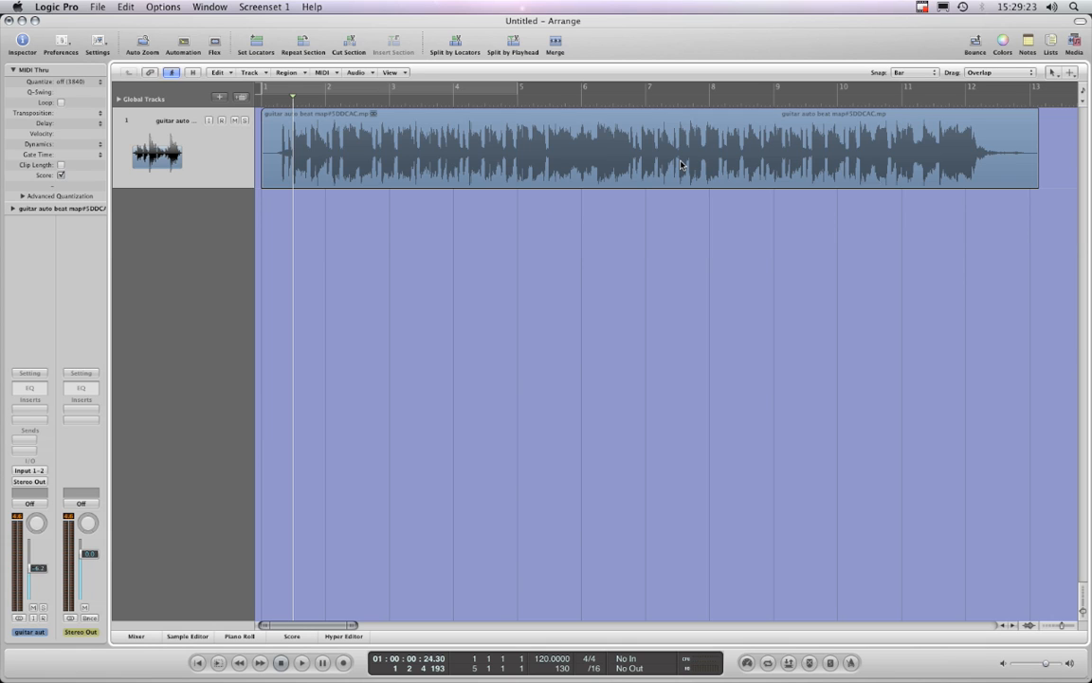
mouse_move(409, 234)
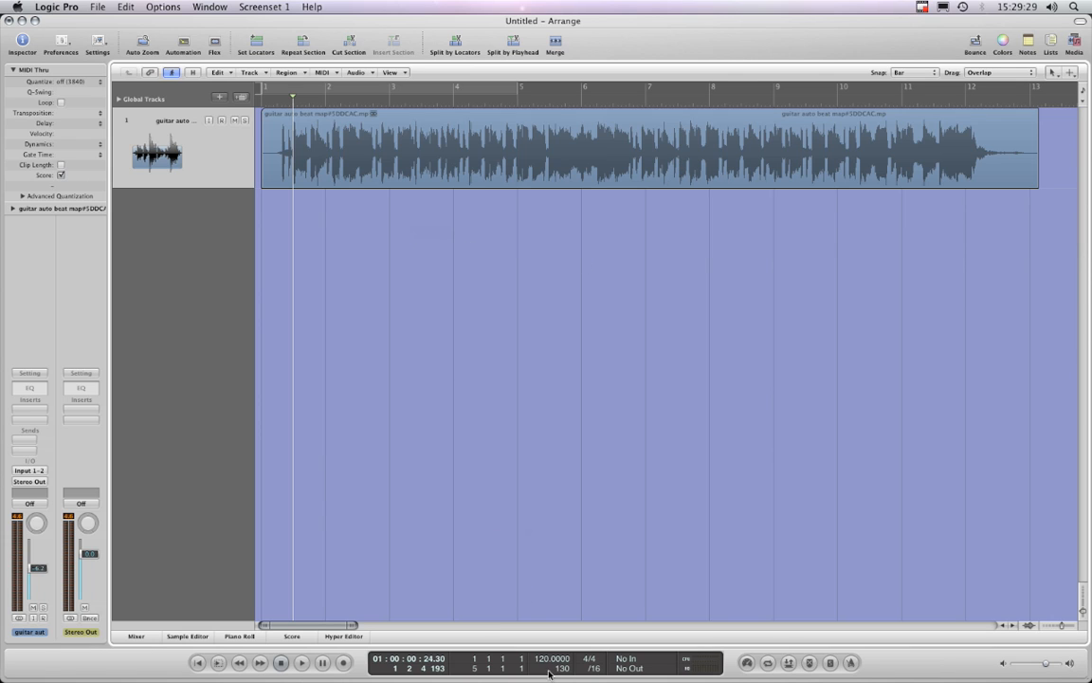
mouse_move(550, 658)
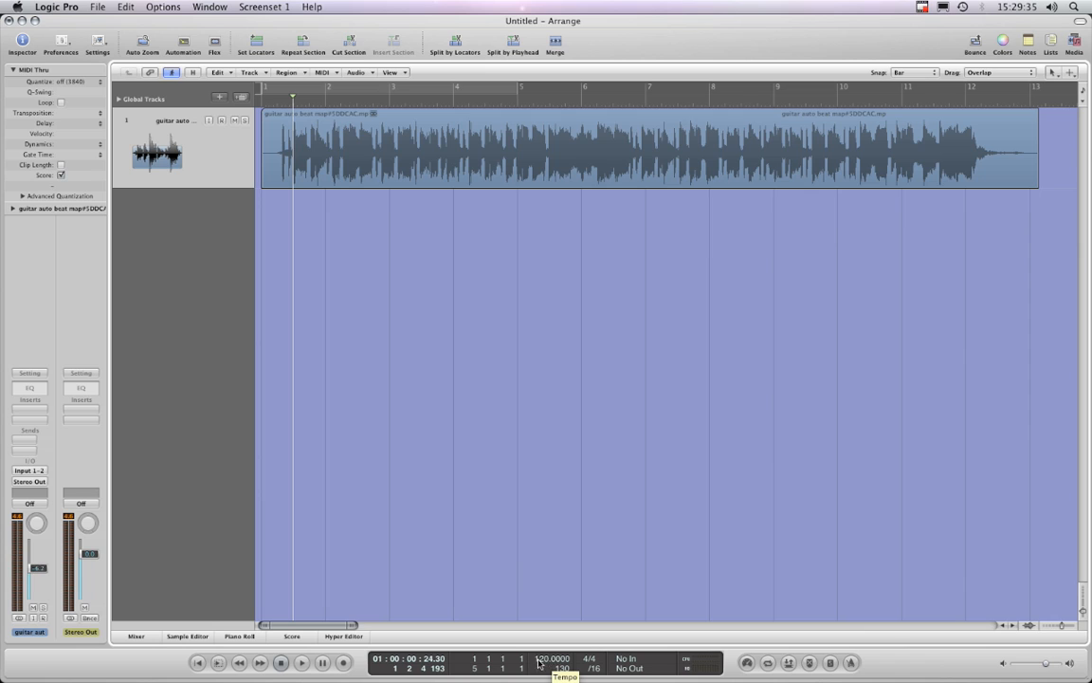
mouse_move(397, 303)
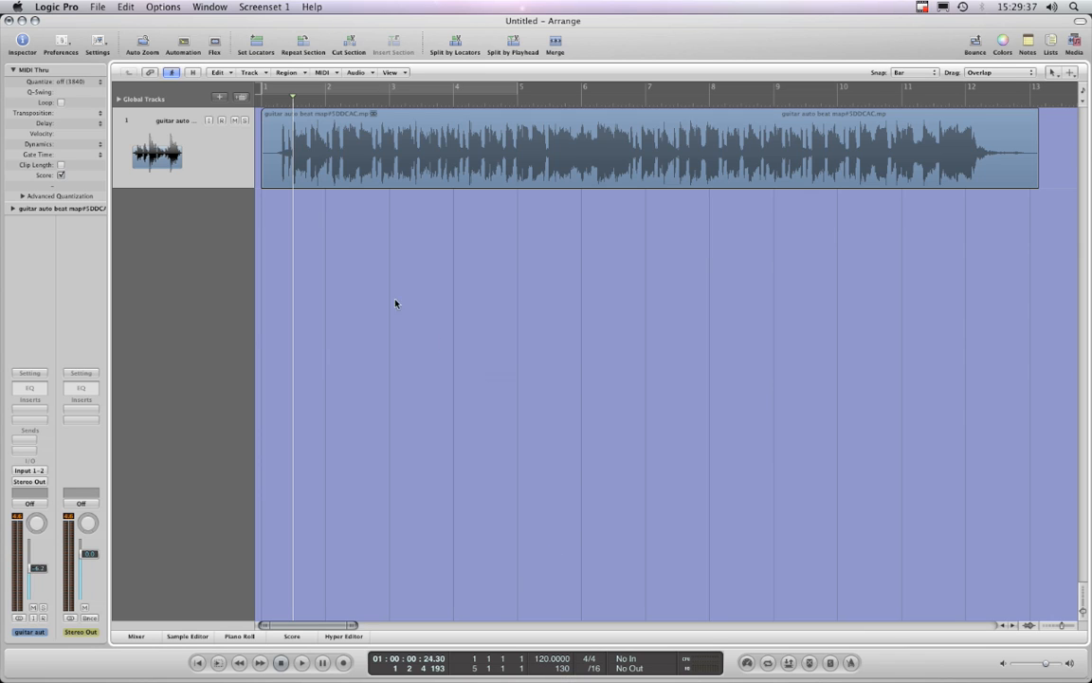
mouse_move(389, 295)
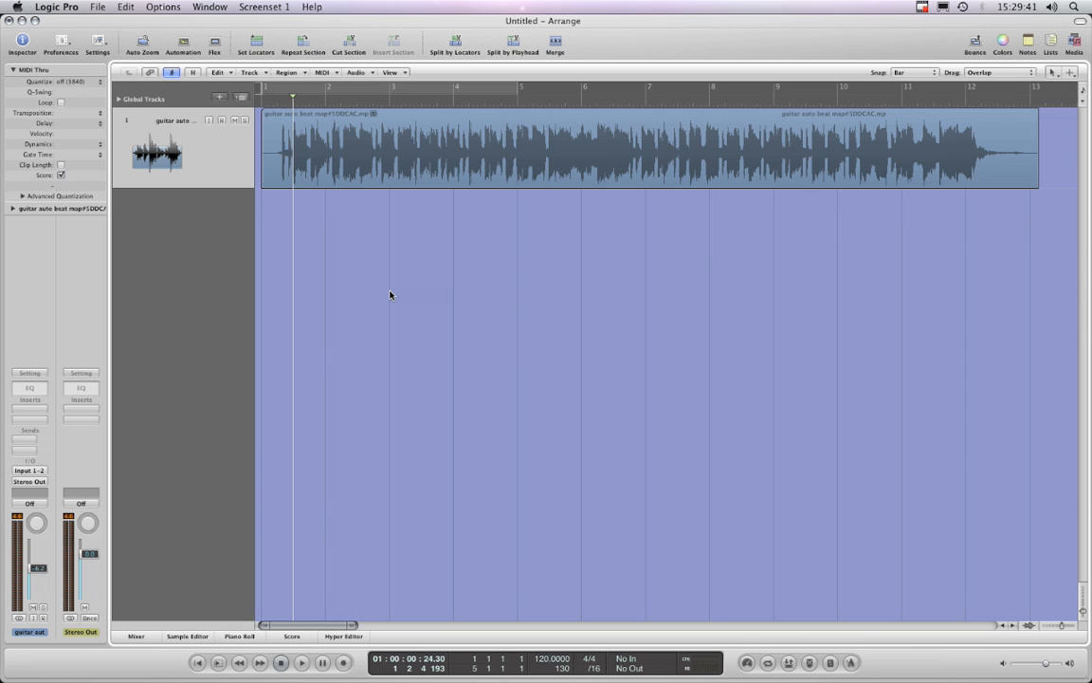
mouse_move(574, 174)
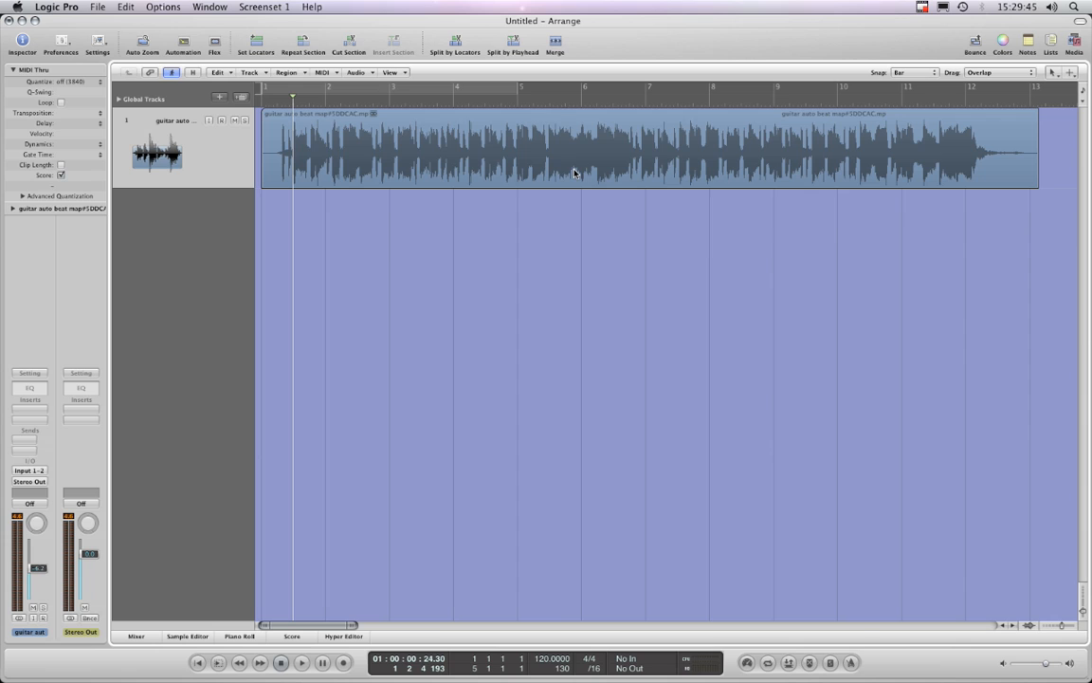
mouse_move(451, 104)
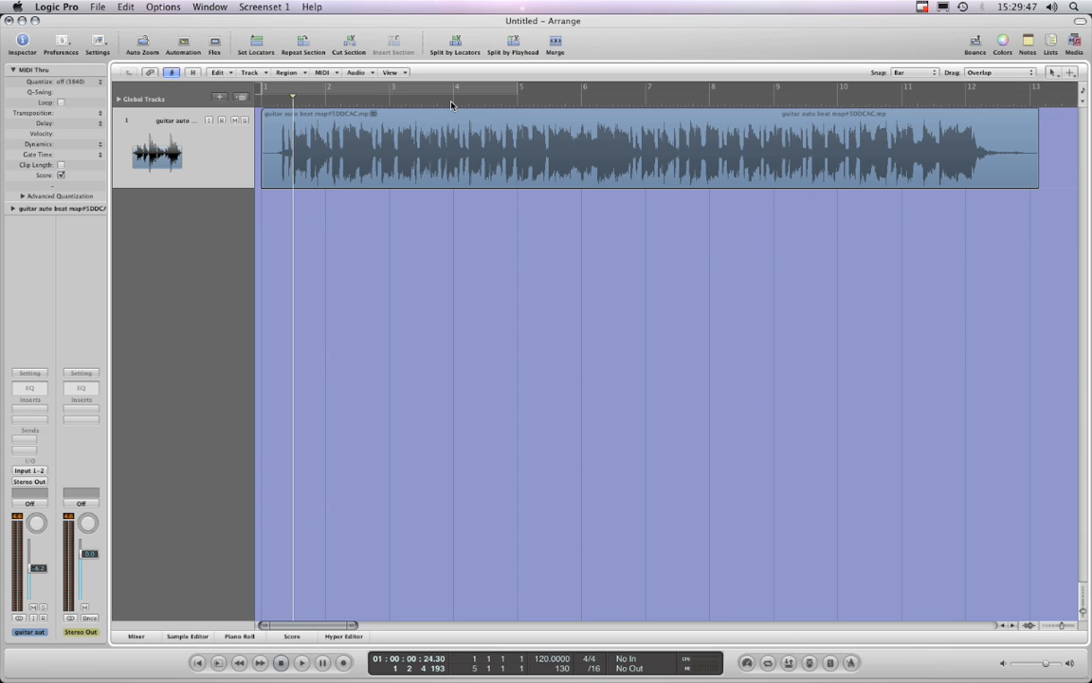
mouse_move(577, 219)
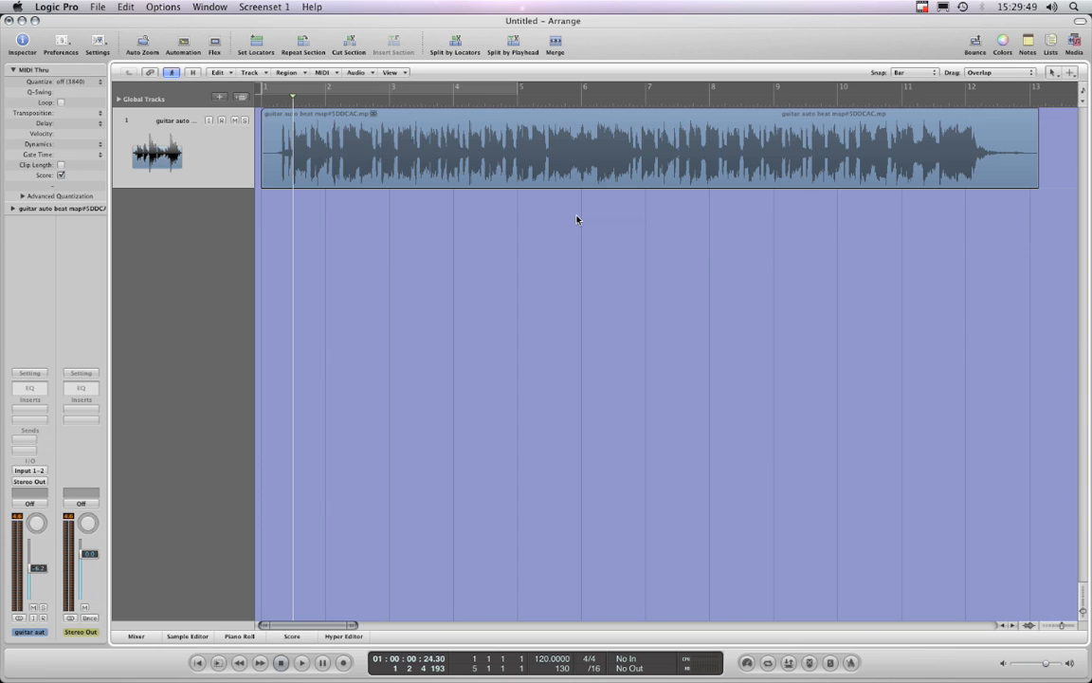
mouse_move(365, 180)
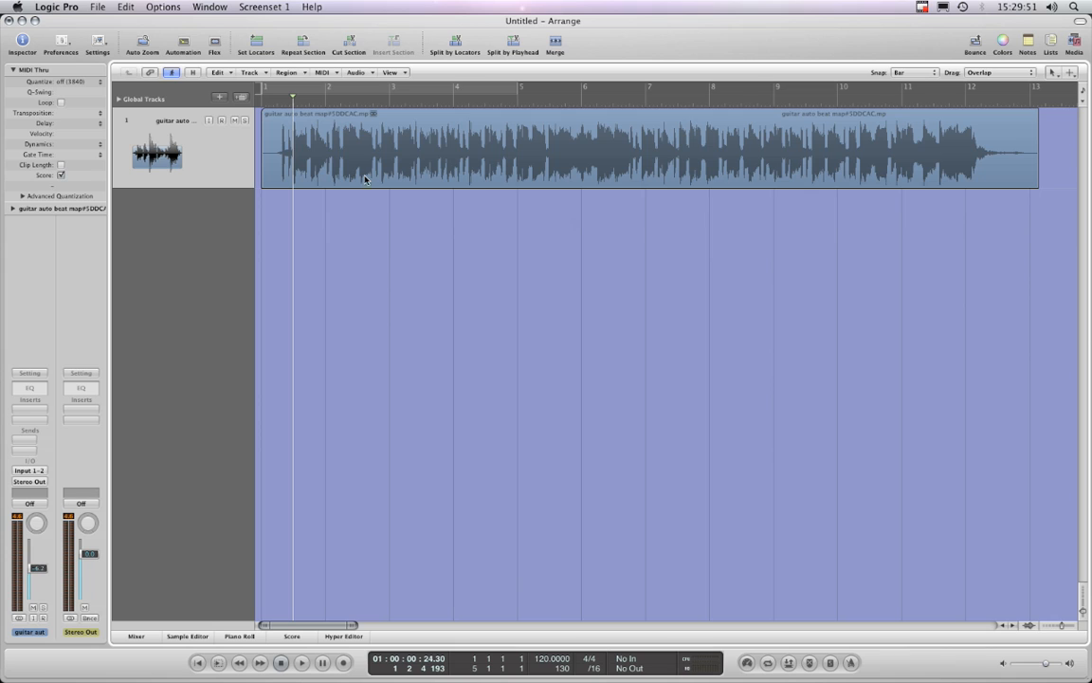
mouse_move(513, 168)
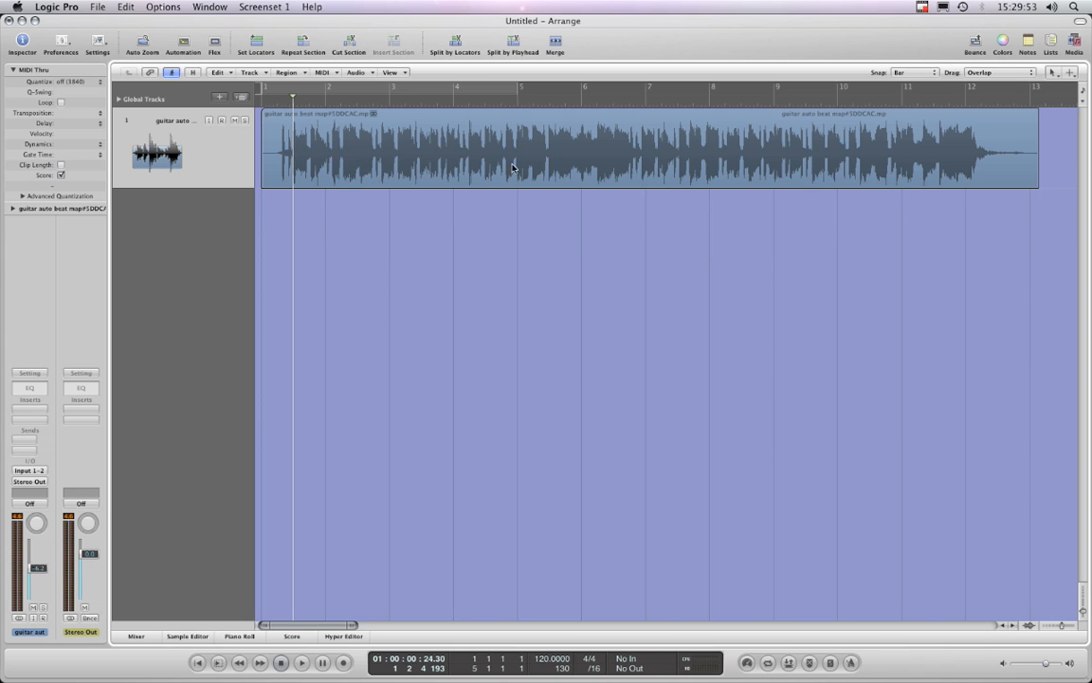
mouse_move(520, 241)
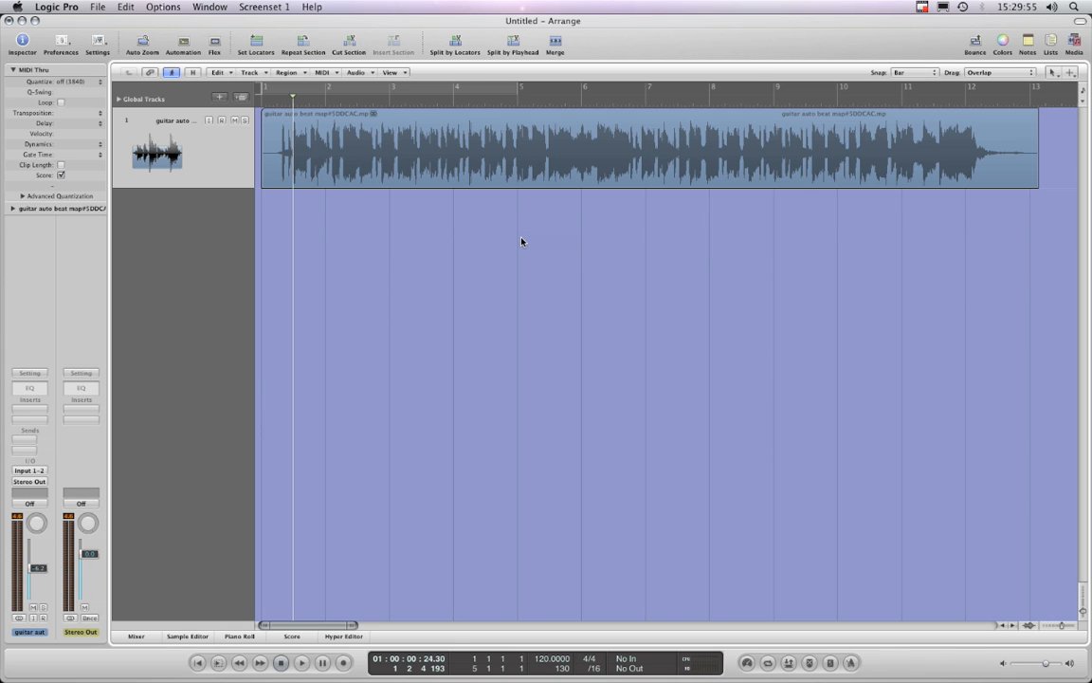
mouse_move(326, 195)
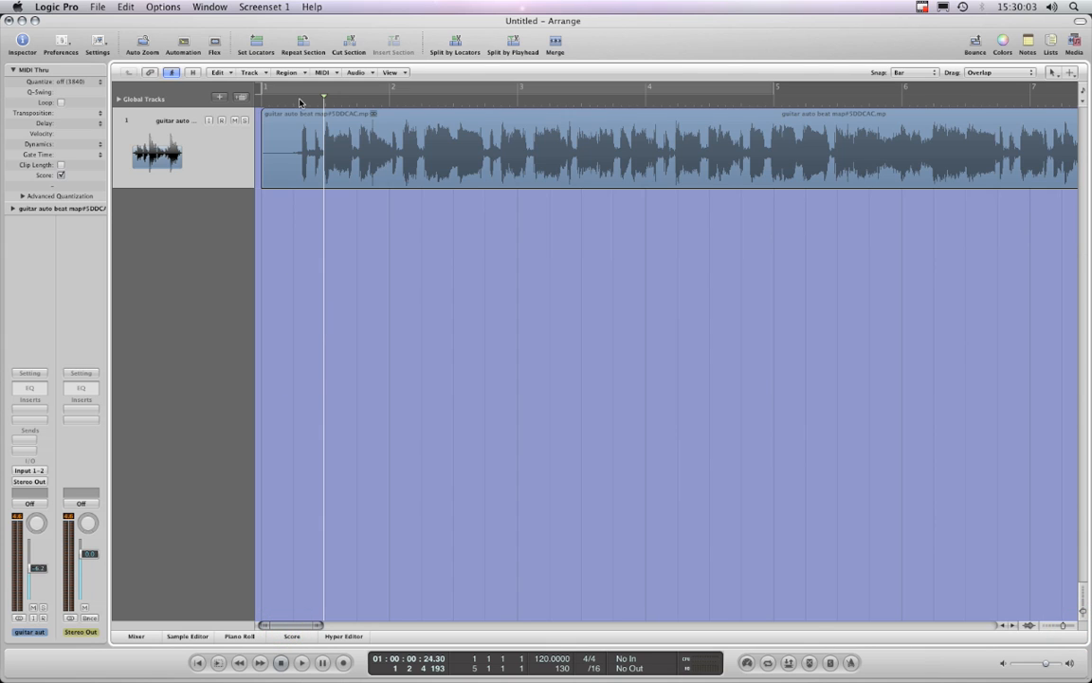
Step: With Snap set to Samples, trim the guitar region's silent lead-in to its first note
left_click(317, 101)
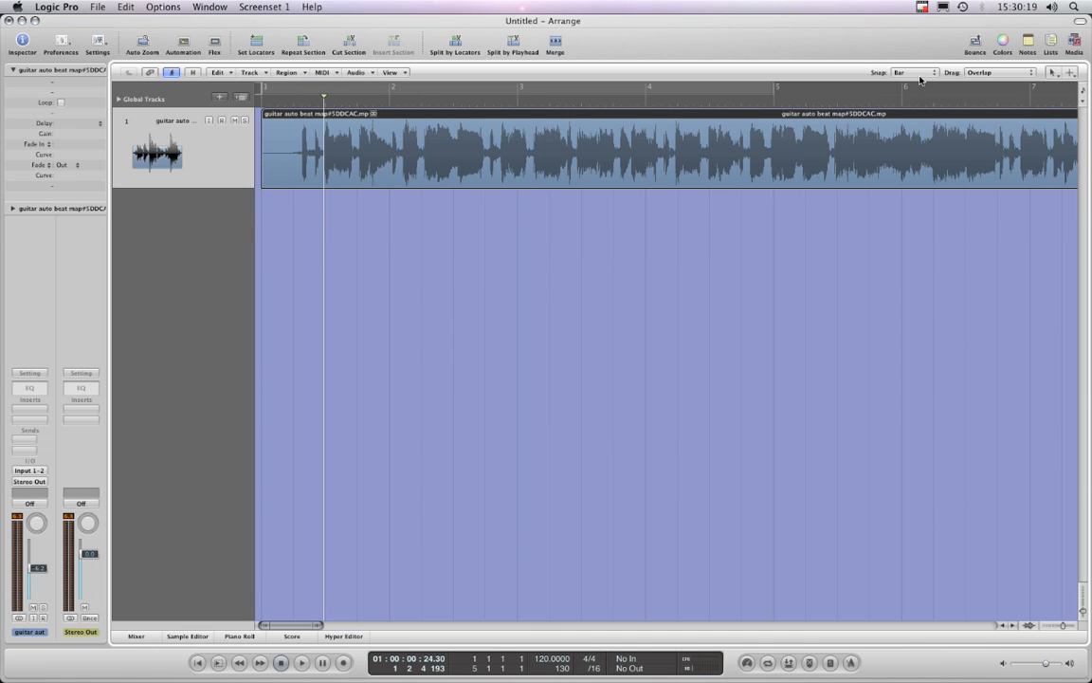
left_click(913, 72)
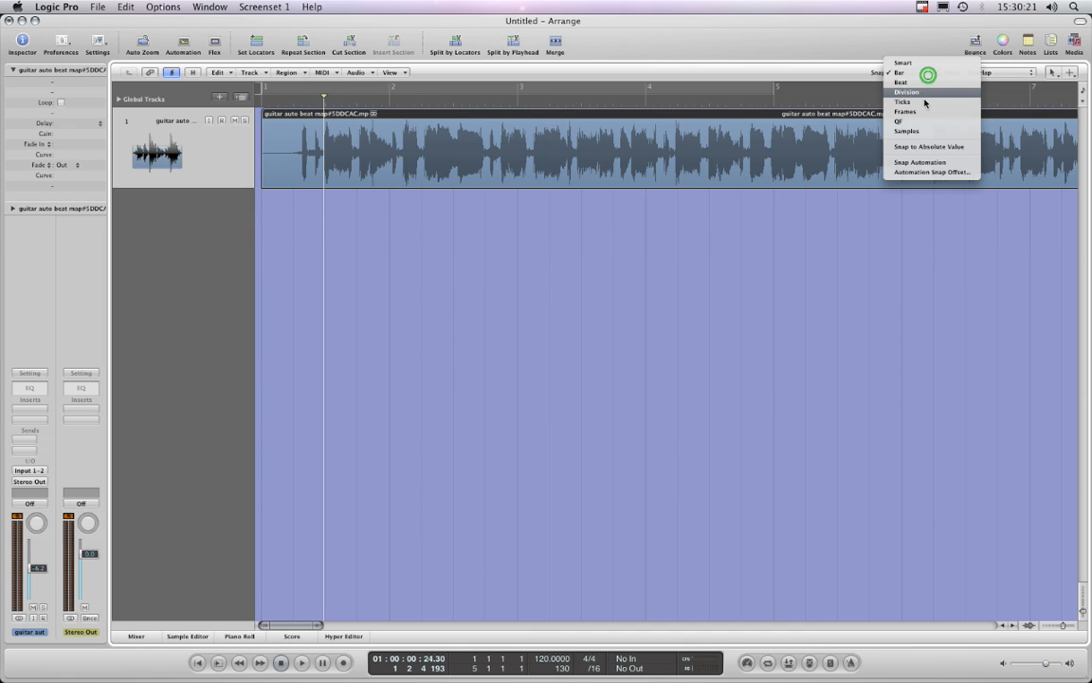
left_click(908, 131)
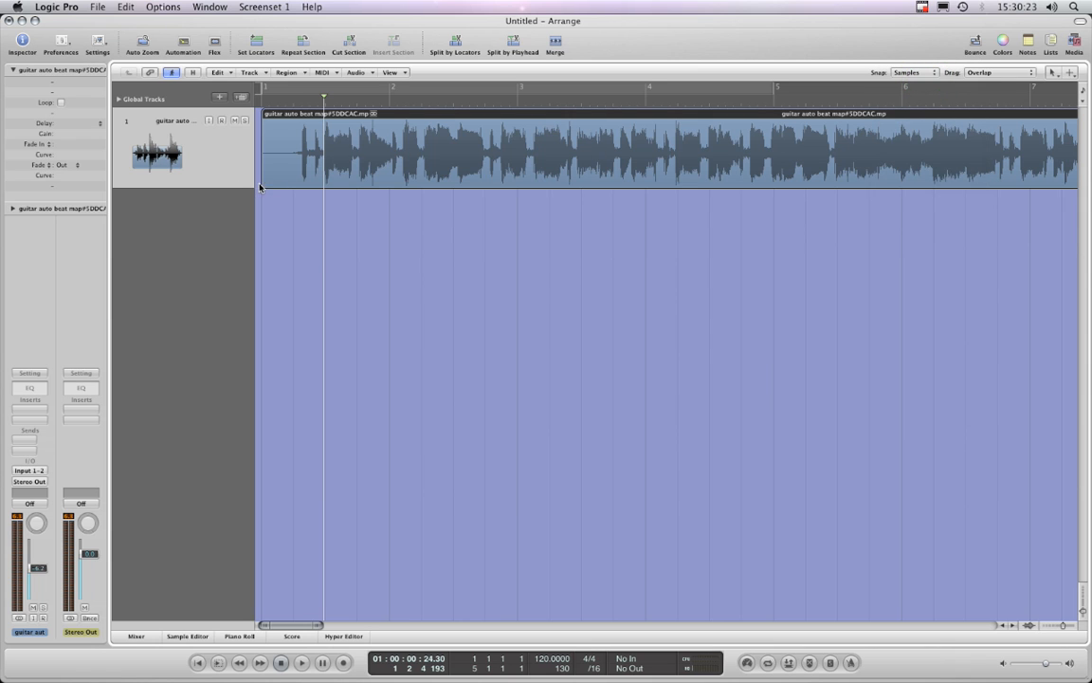
left_click_drag(322, 183, 261, 183)
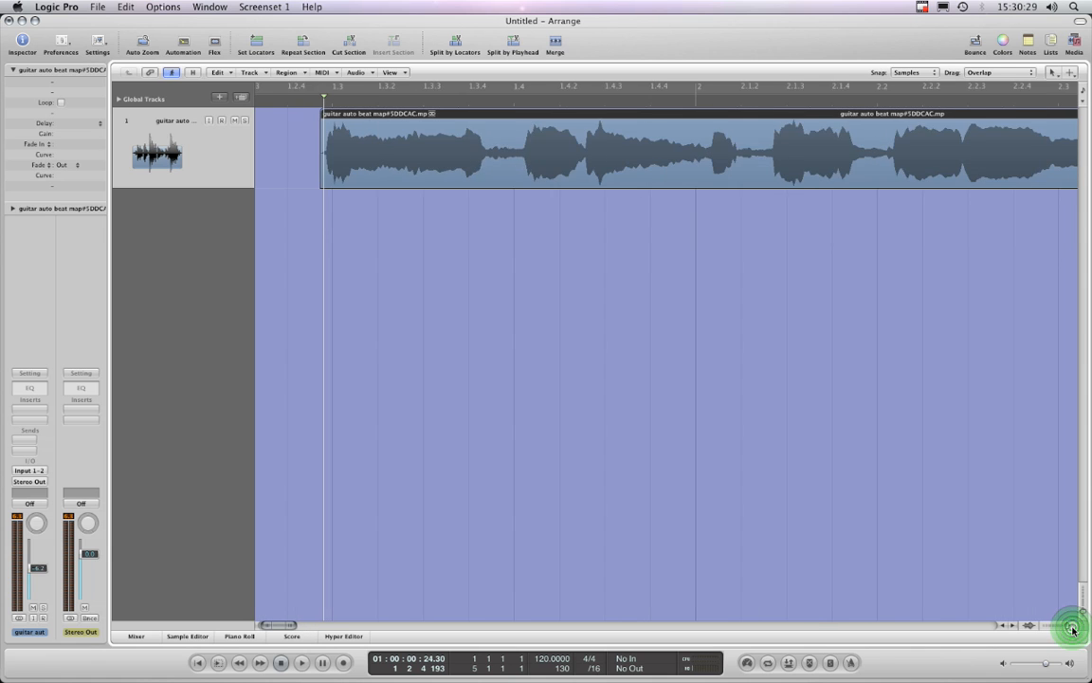
left_click(1070, 627)
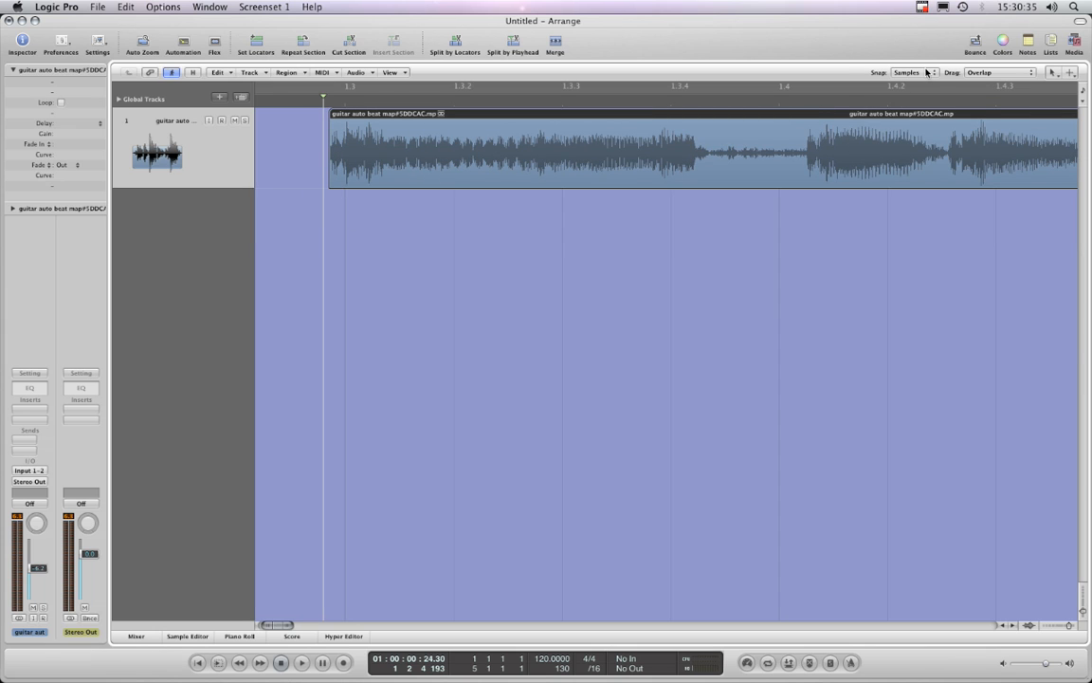
left_click(913, 72)
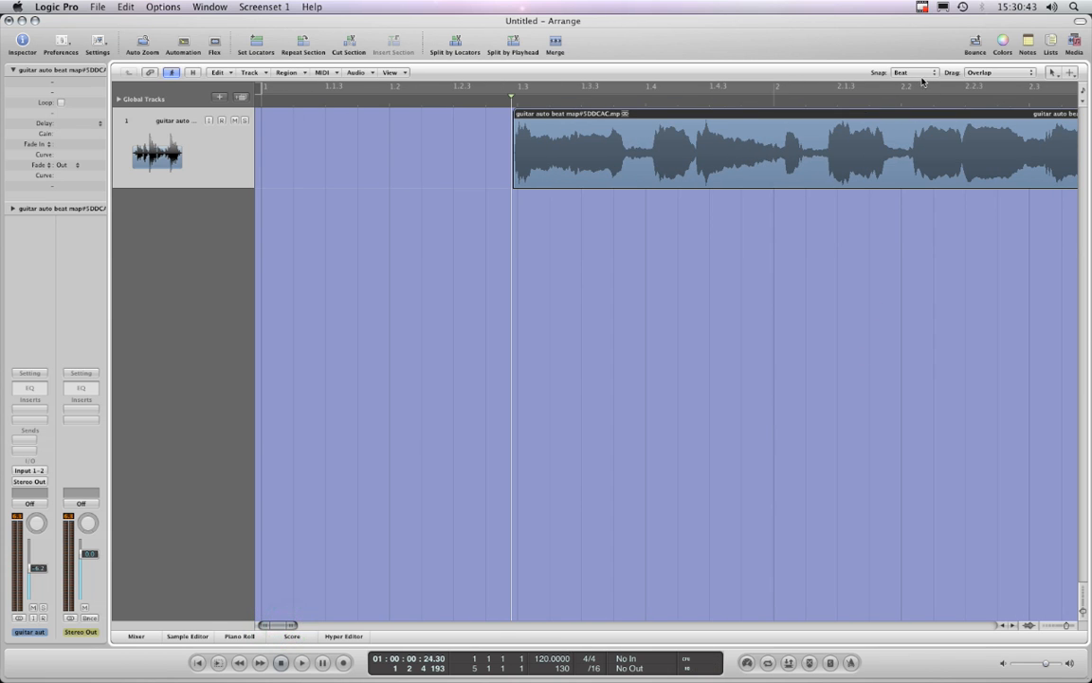
Step: Toggle Snap to Absolute Value, zoom out to bars 1–9, and play the loop
left_click(913, 72)
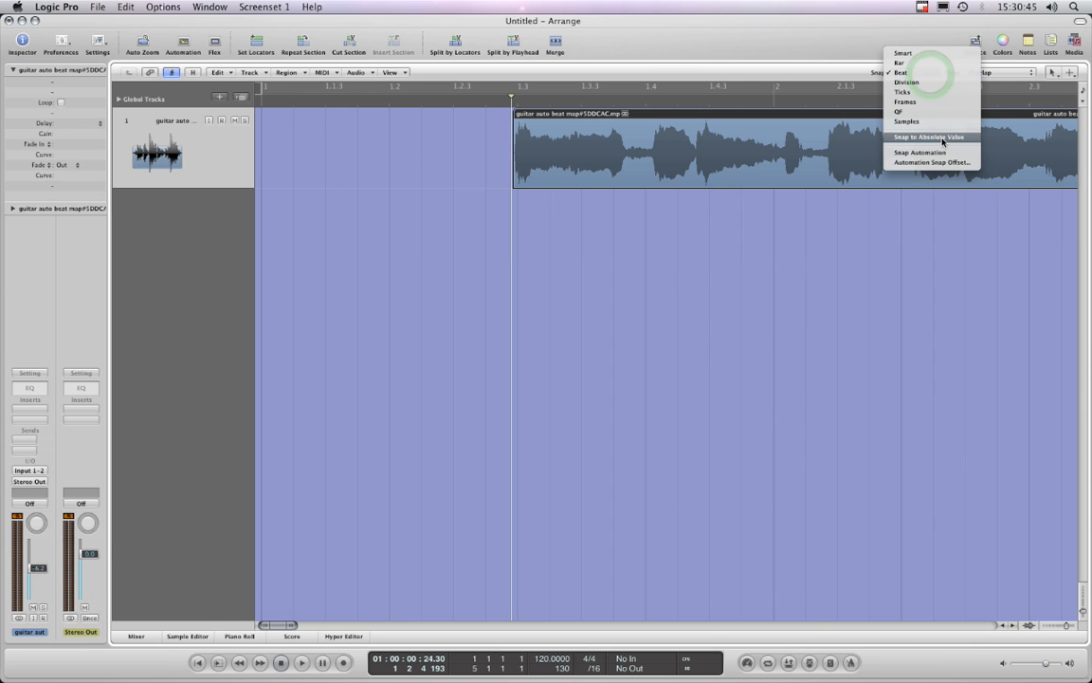
left_click(900, 72)
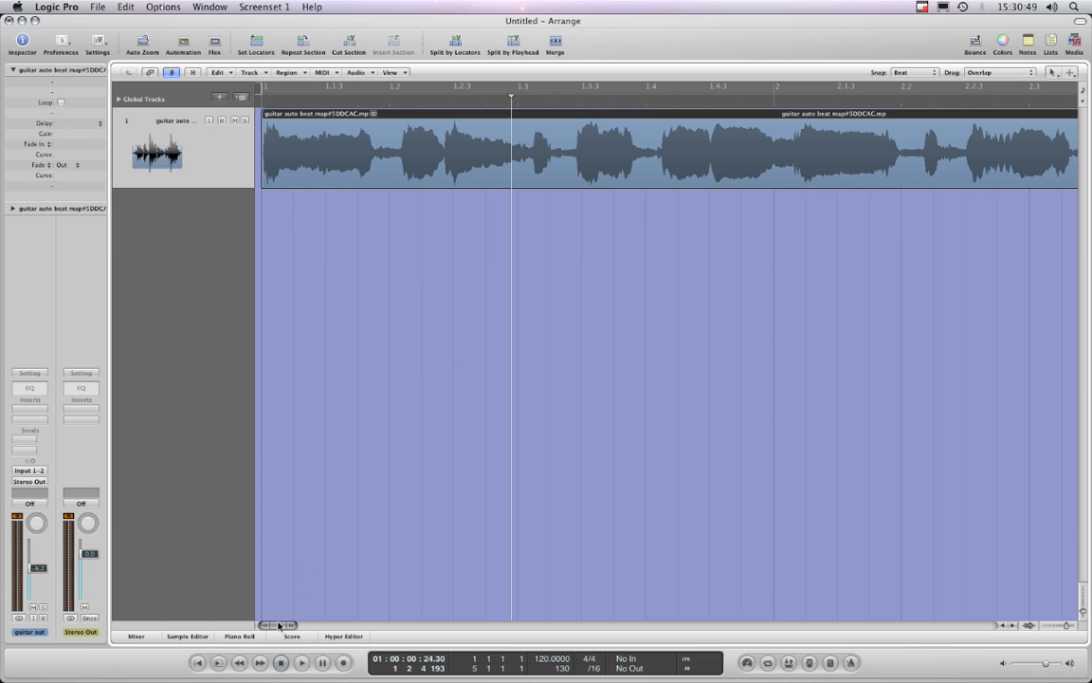
left_click_drag(280, 624, 294, 624)
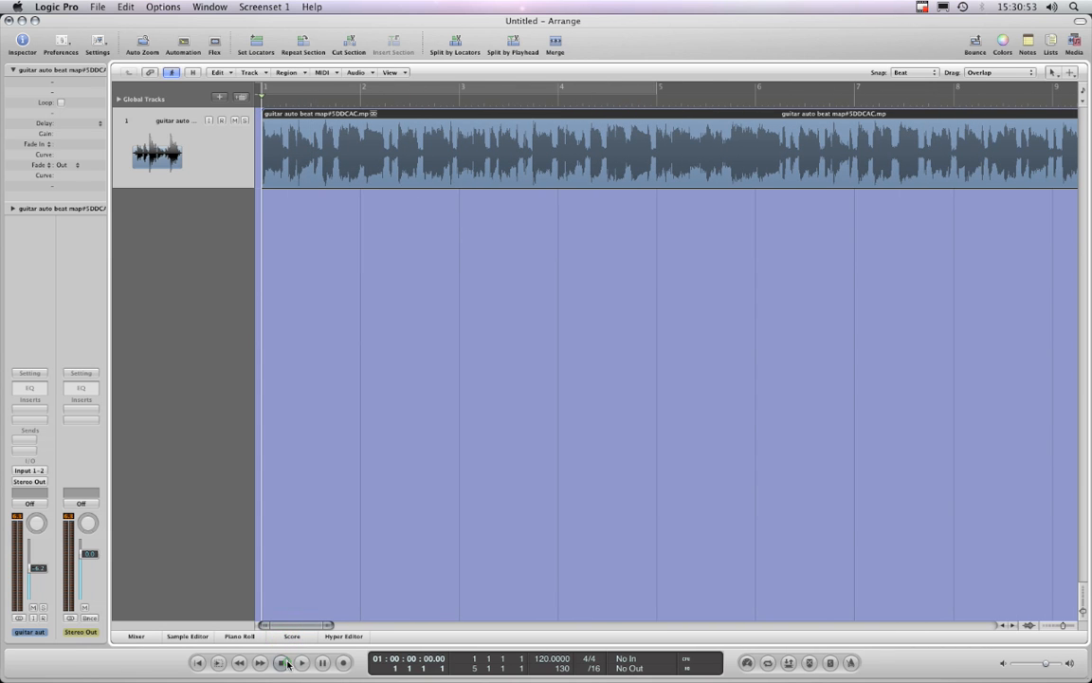
left_click(281, 663)
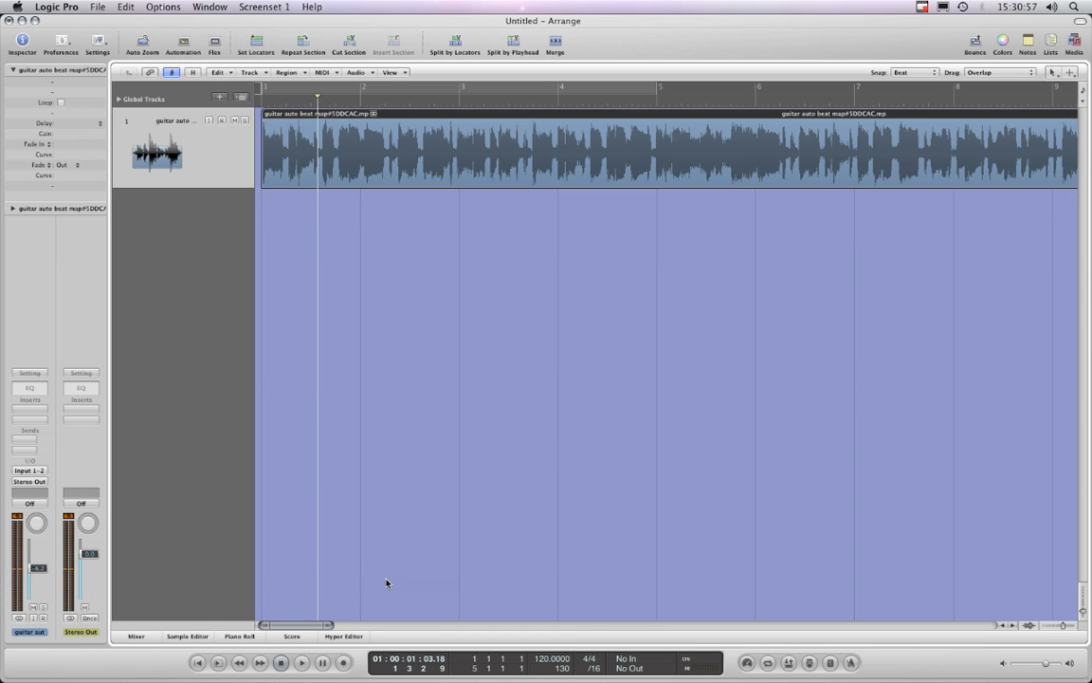
left_click(281, 661)
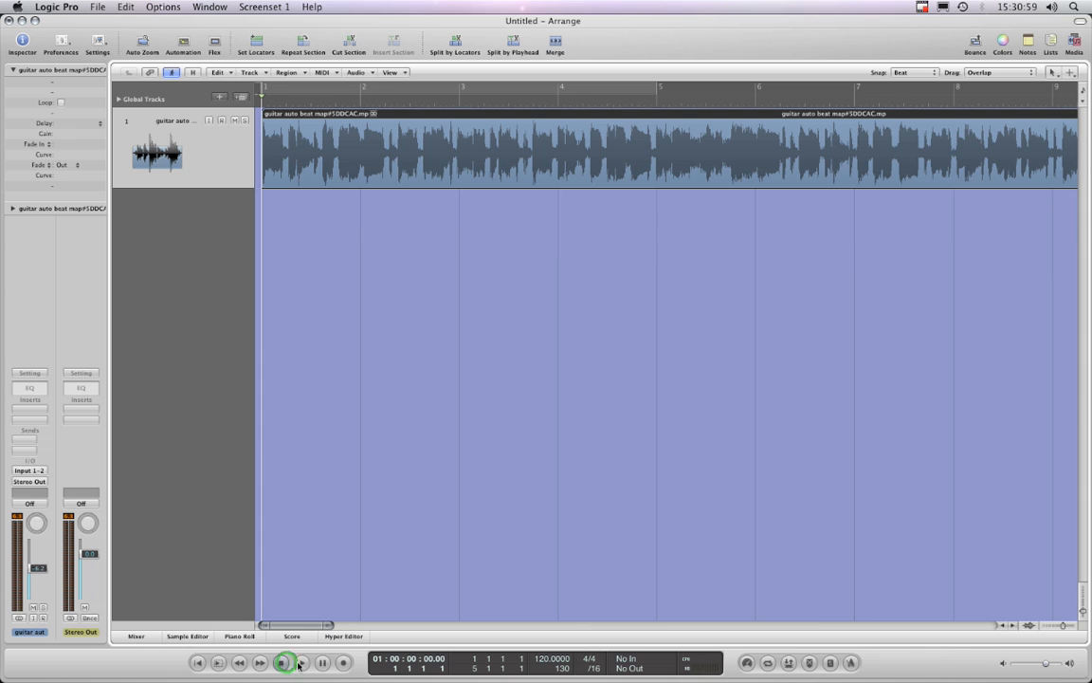
left_click(280, 662)
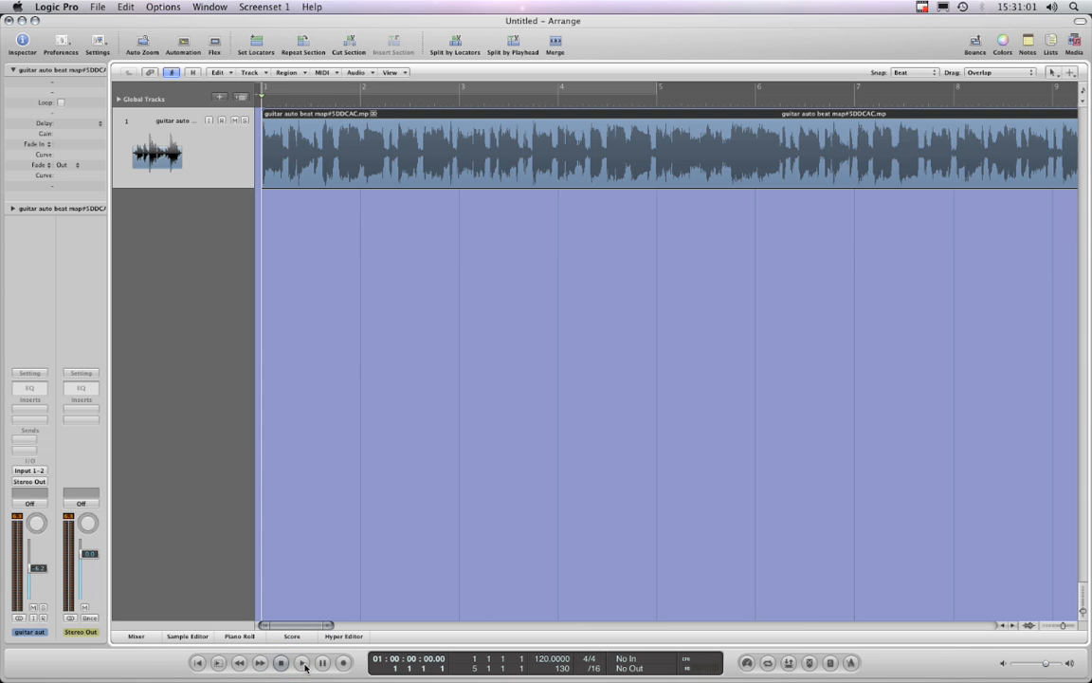
left_click(302, 661)
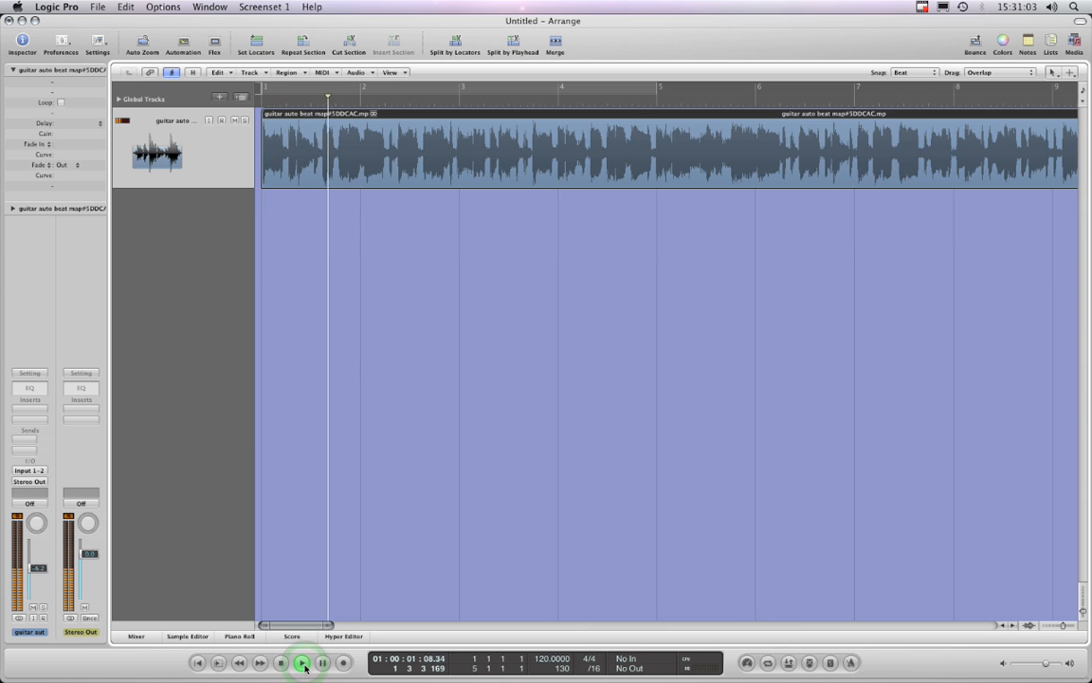
left_click(302, 662)
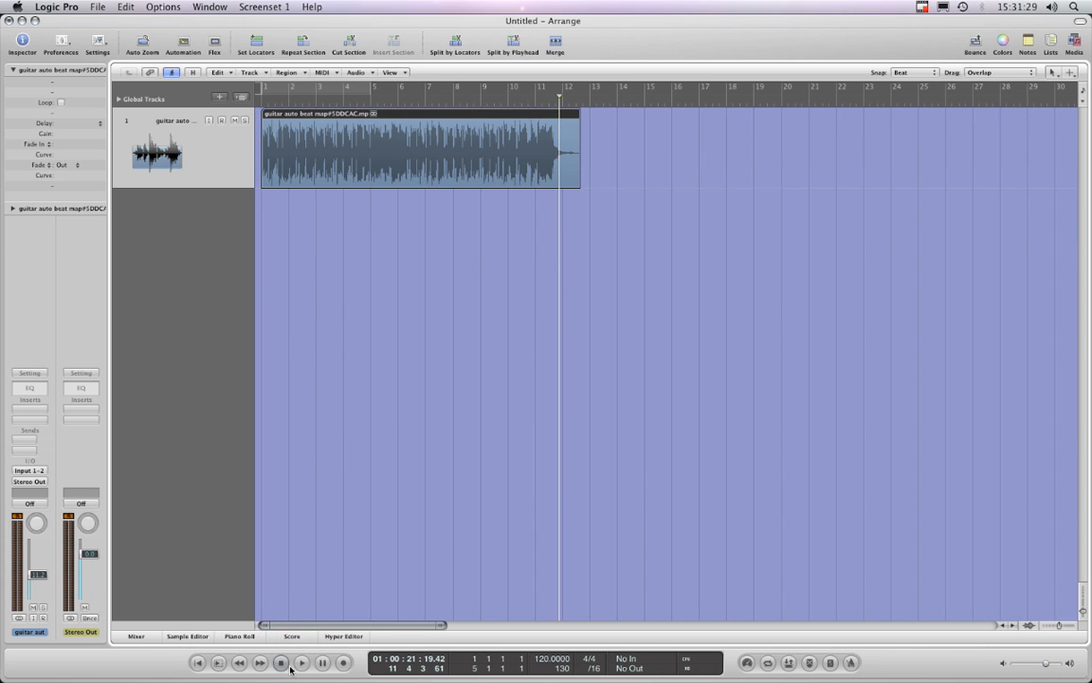
Step: Stop playback and shorten the guitar region from about twelve bars to roughly two
left_click(301, 663)
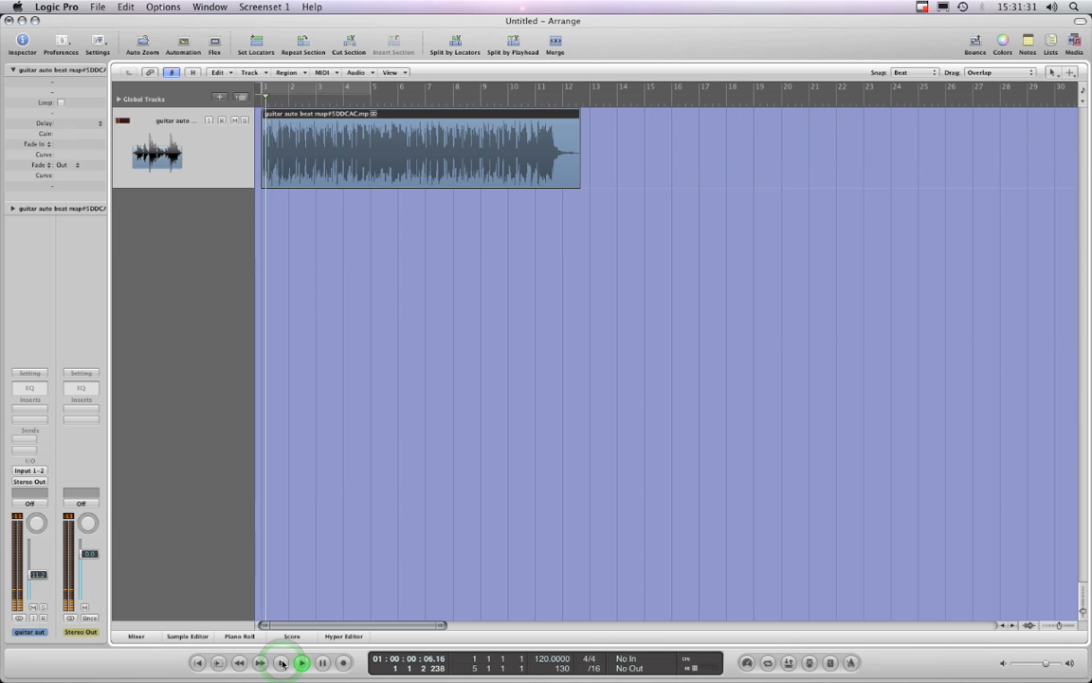
left_click(301, 663)
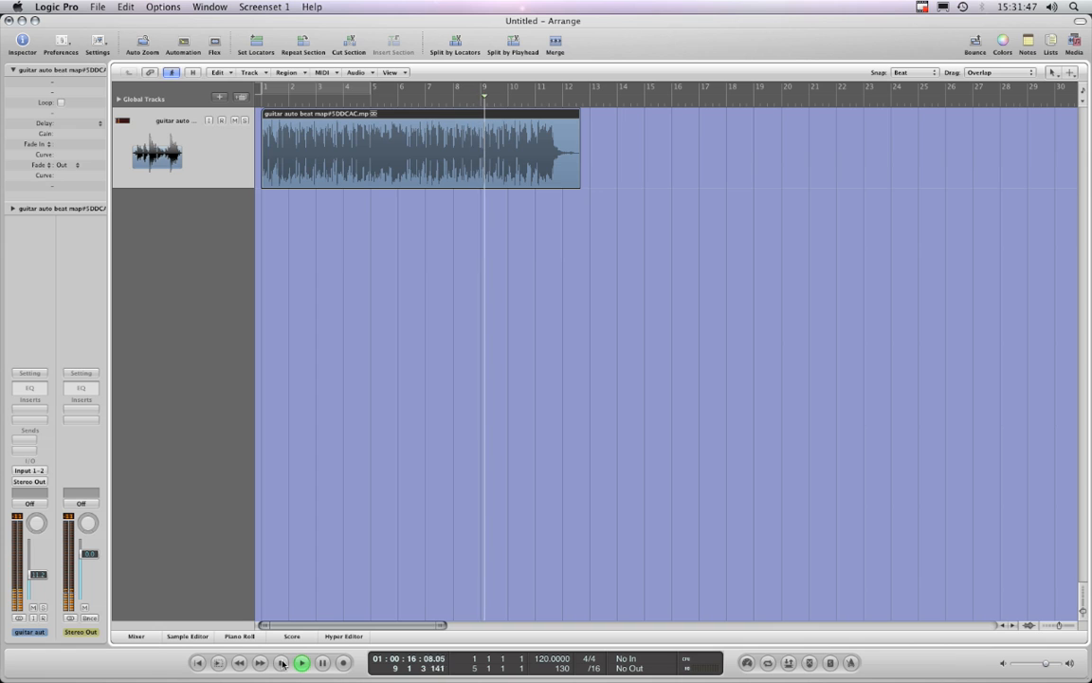
left_click(301, 662)
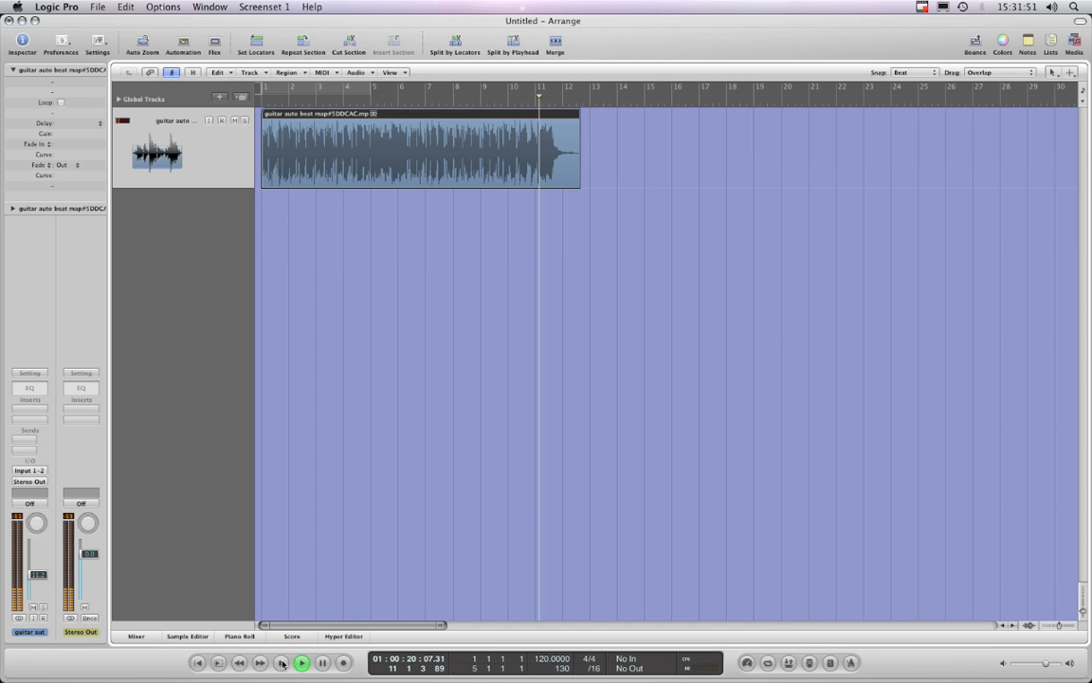
left_click(302, 662)
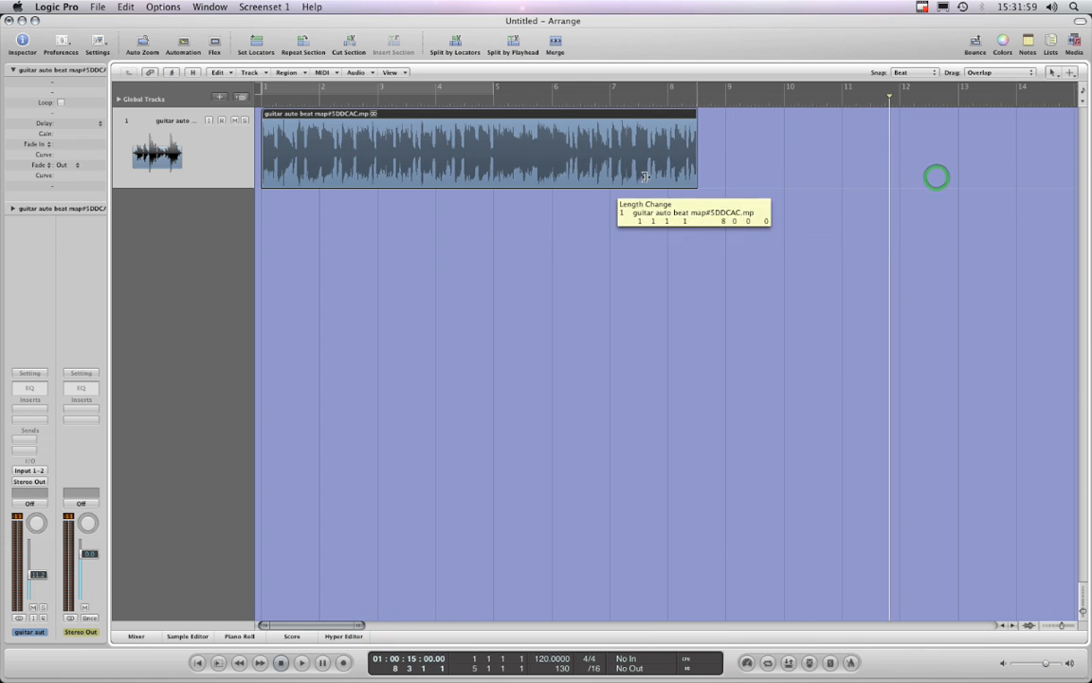
left_click_drag(692, 177, 403, 182)
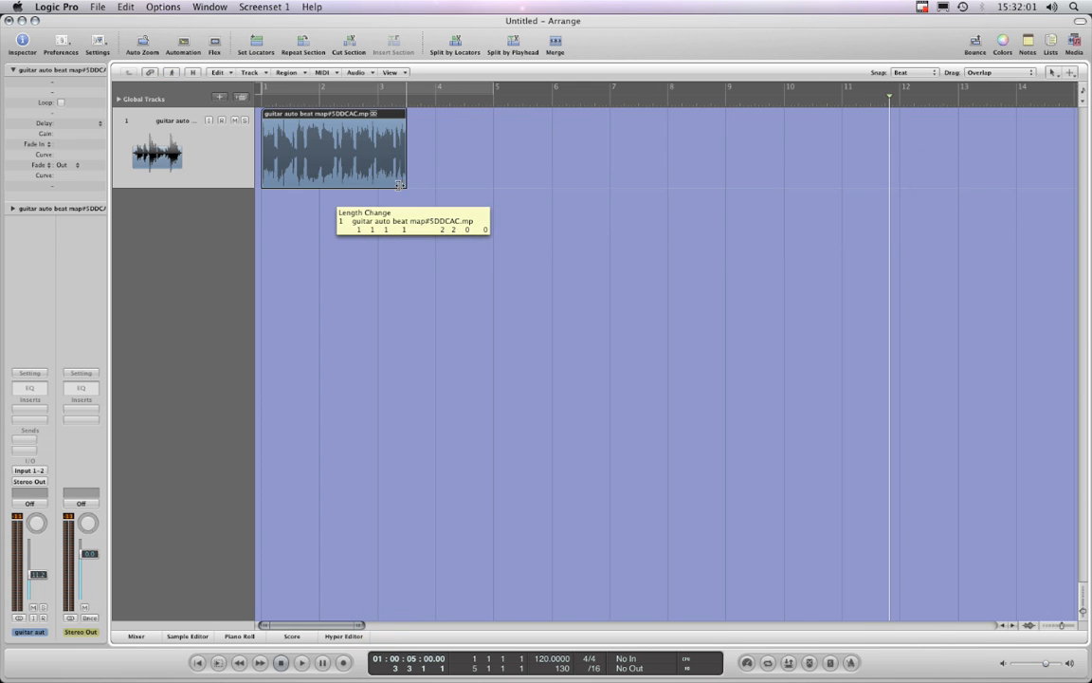
left_click_drag(403, 147, 392, 147)
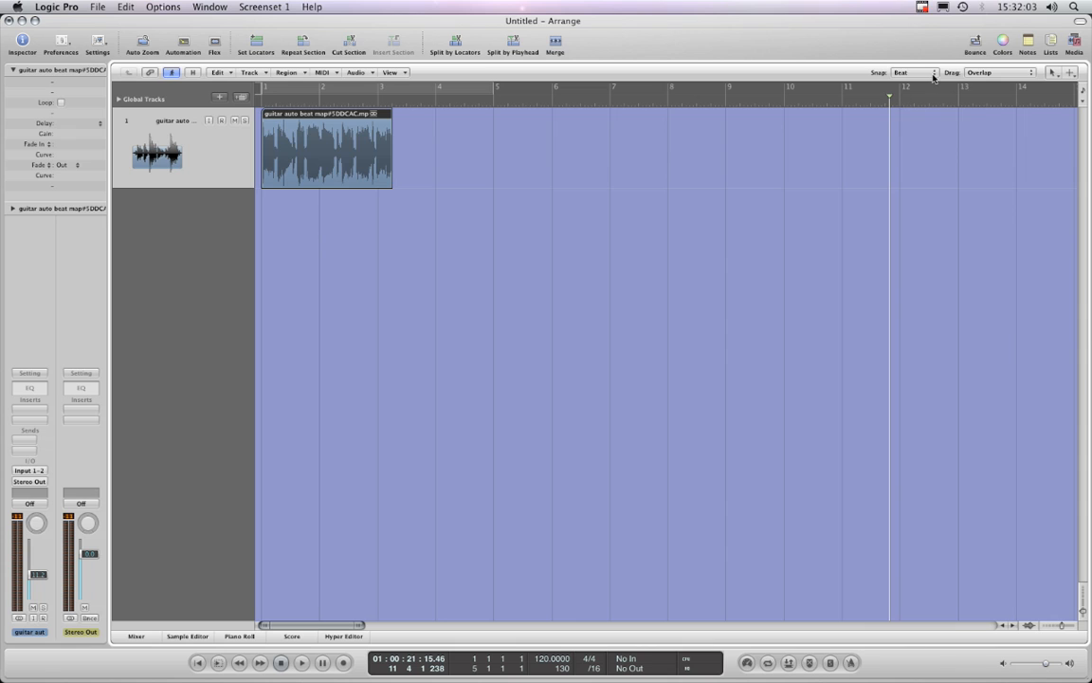
Step: Snap to samples, move the region's end to about bar 3 beat 3, and audition it
left_click(914, 72)
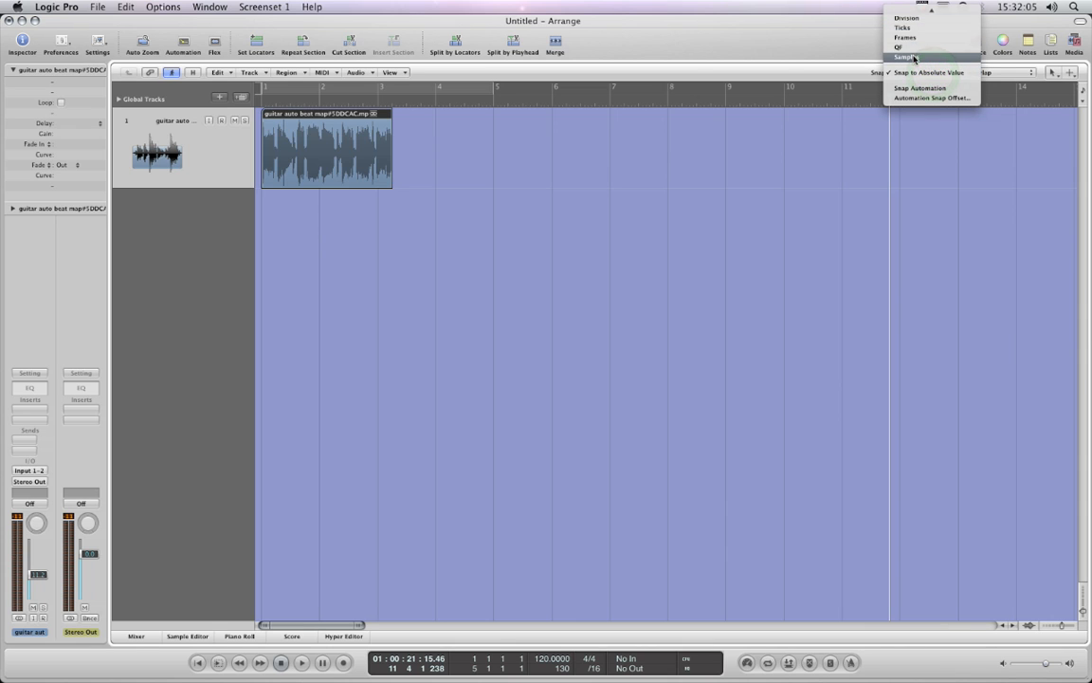
left_click(906, 57)
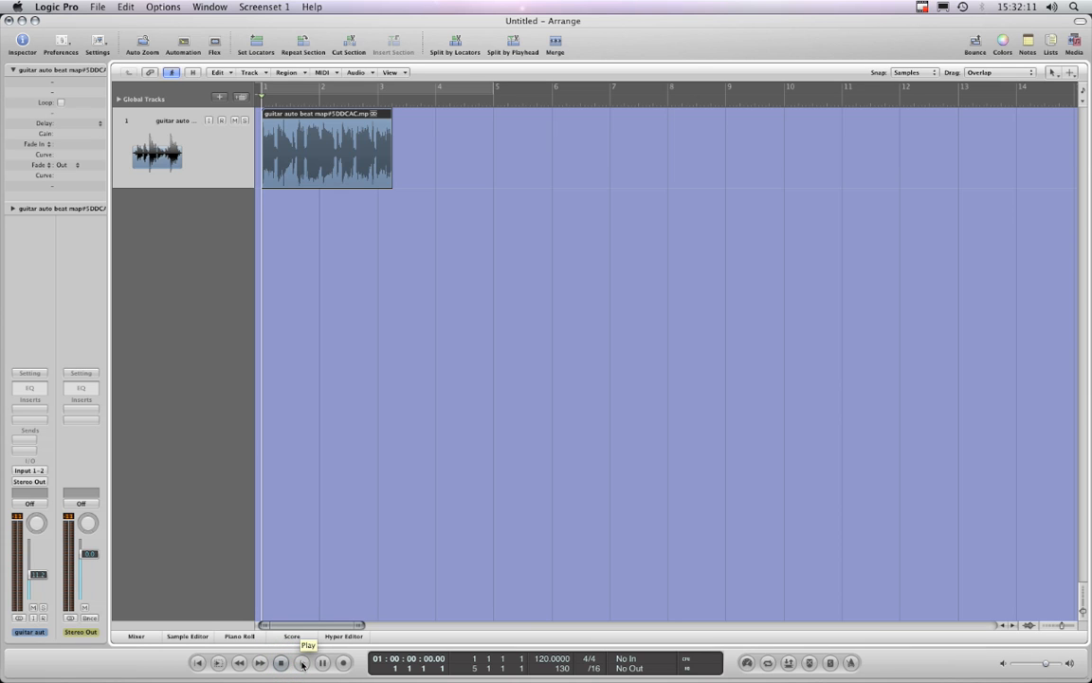
left_click(301, 662)
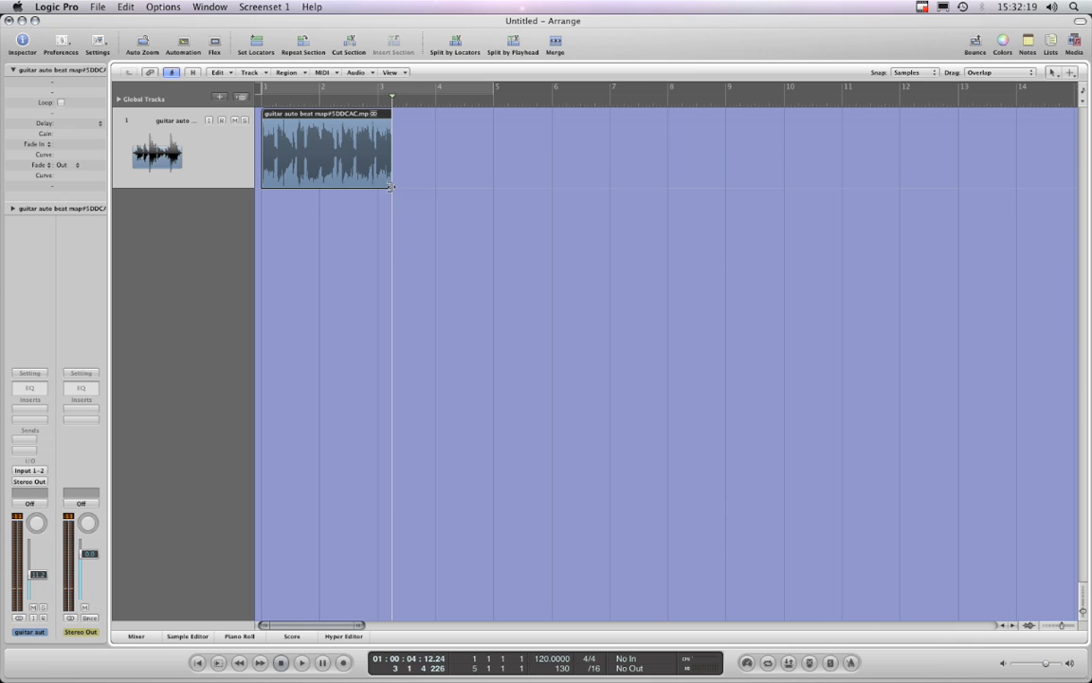
left_click_drag(390, 186, 420, 186)
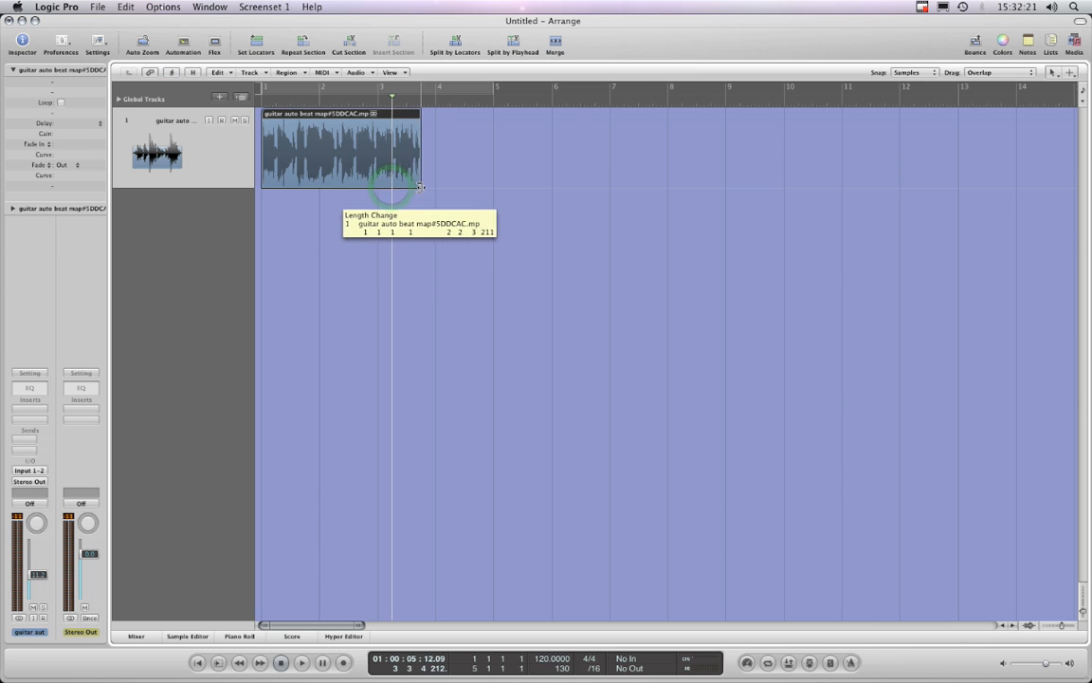
left_click_drag(420, 187, 420, 186)
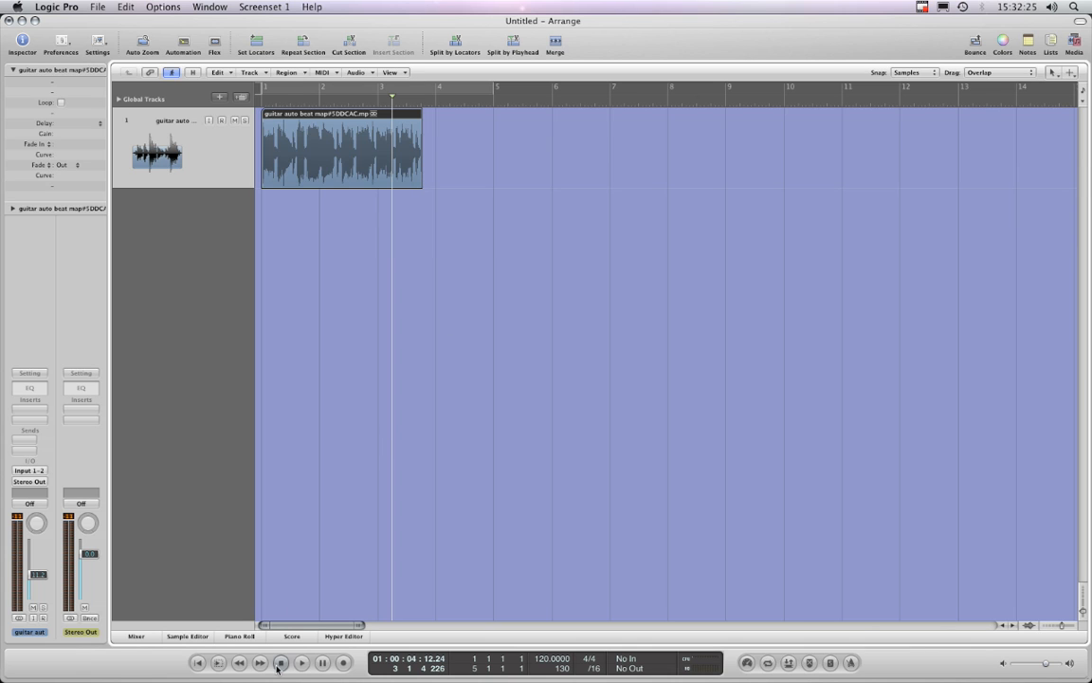
left_click(301, 662)
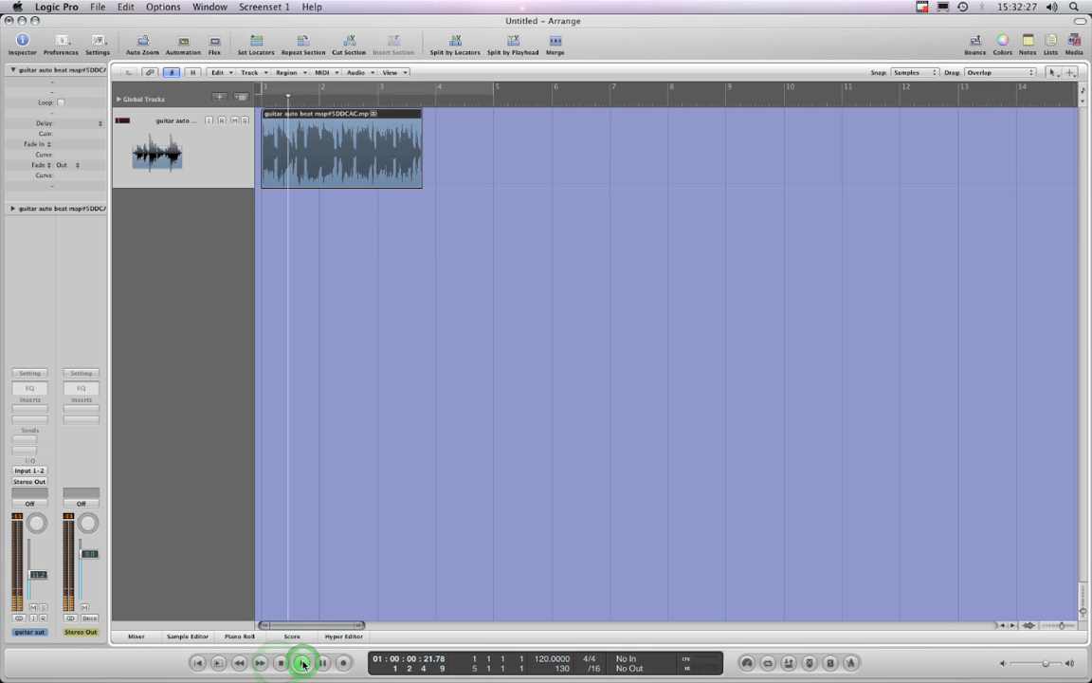
left_click(302, 662)
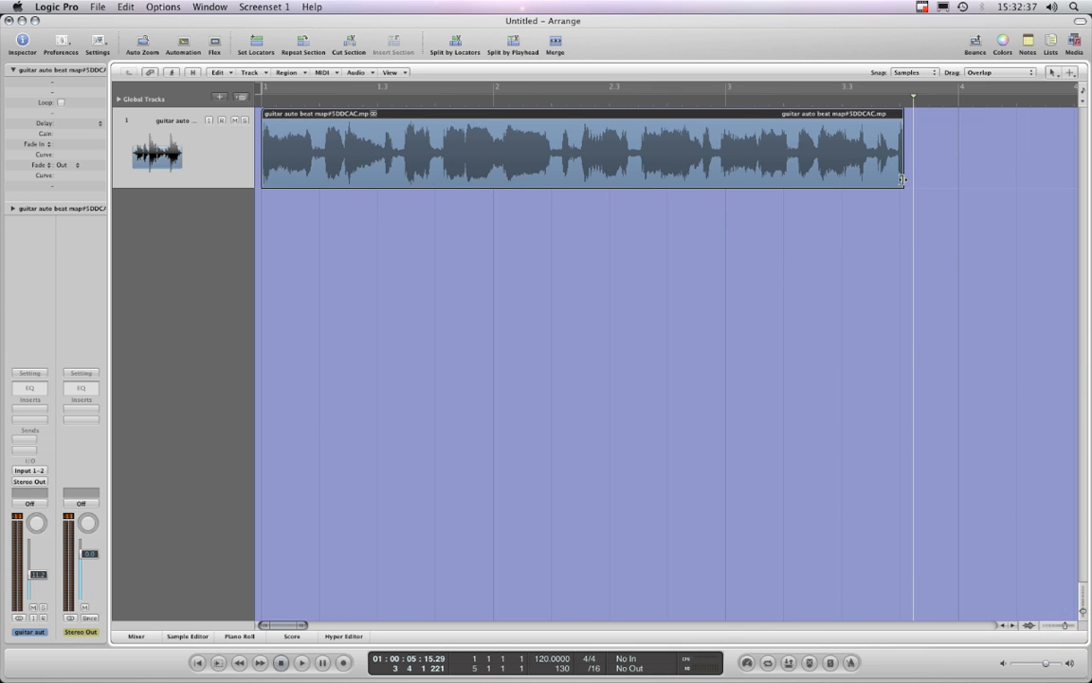
Step: Nudge the guitar region's end to near bar 3, beat 4
left_click_drag(903, 180, 898, 179)
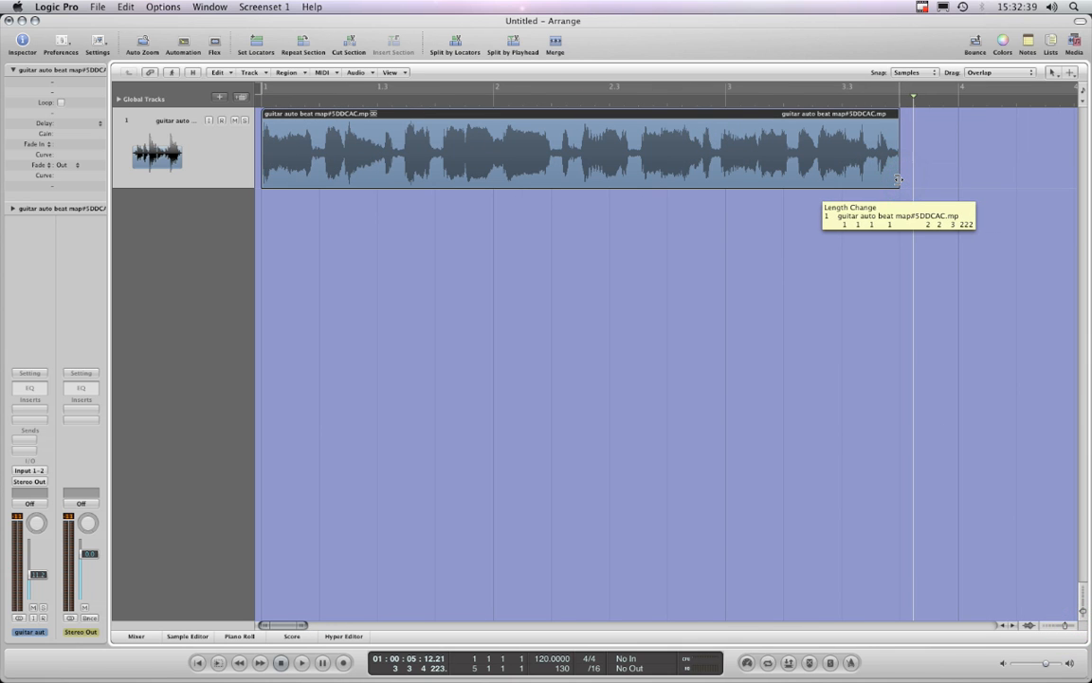
left_click_drag(898, 179, 898, 179)
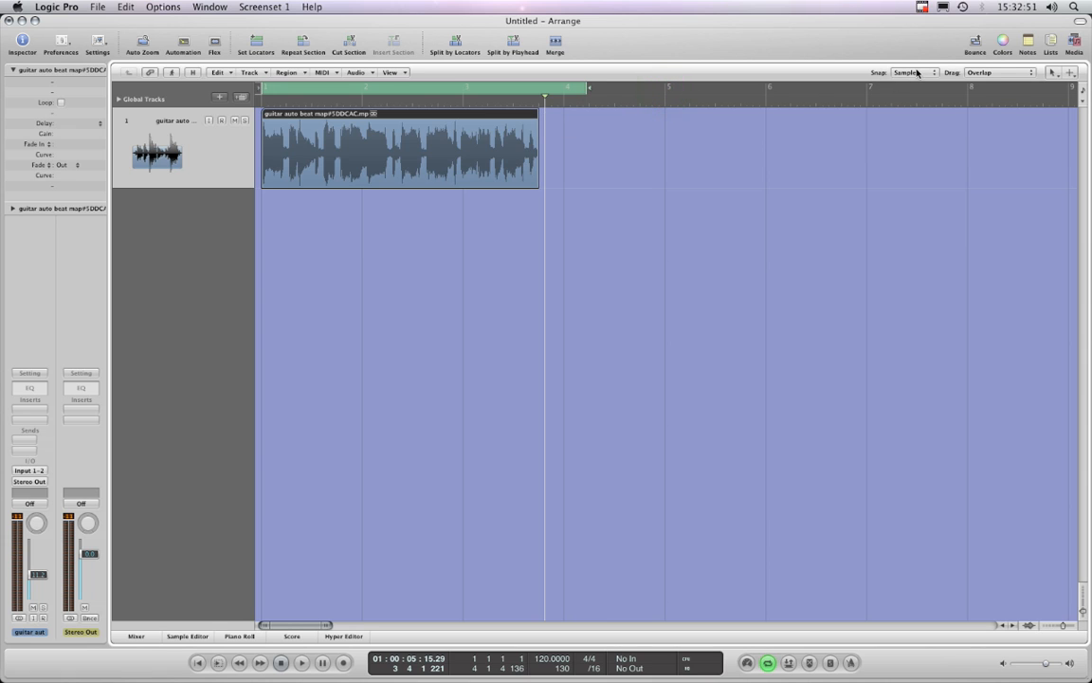
Step: Set snapping to whole bars
left_click(913, 73)
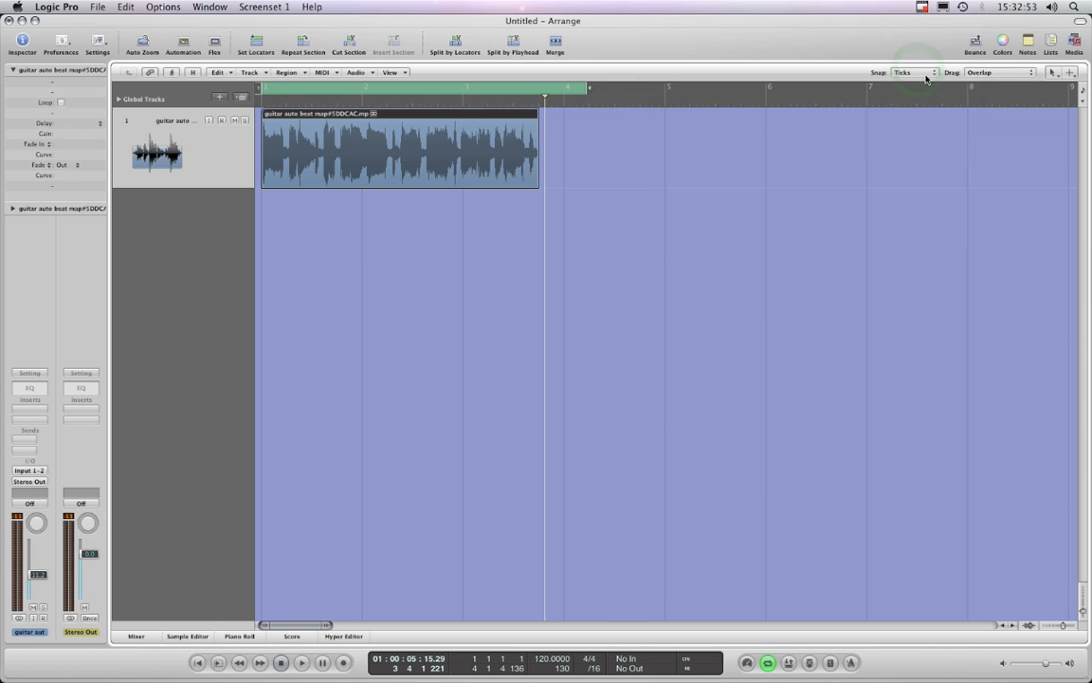
left_click(913, 72)
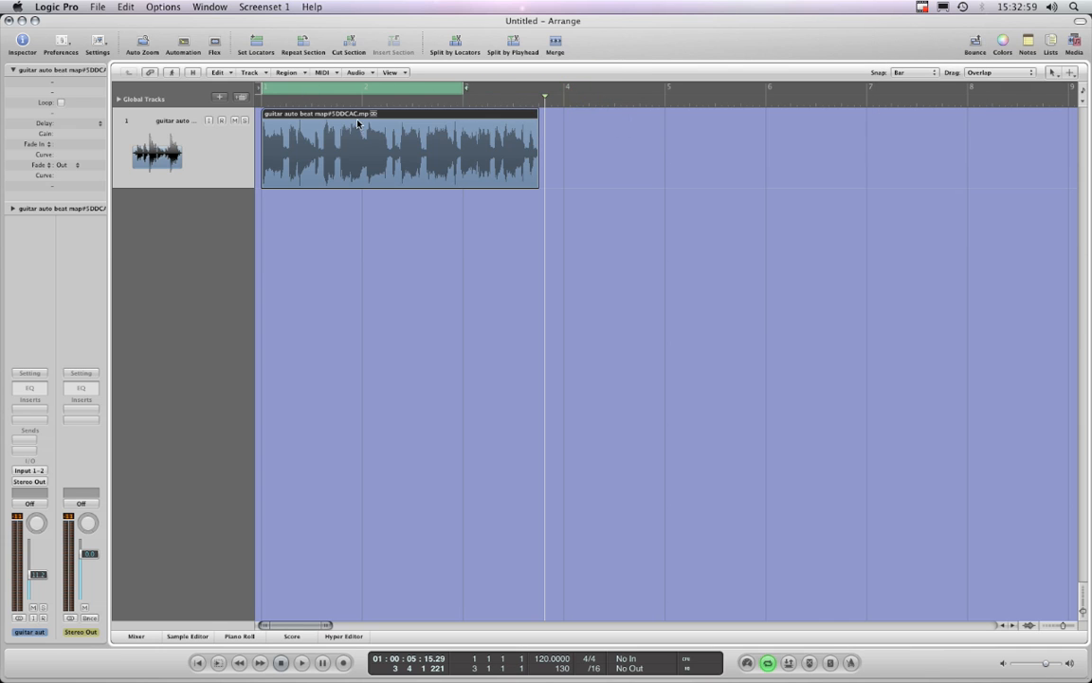
mouse_move(449, 118)
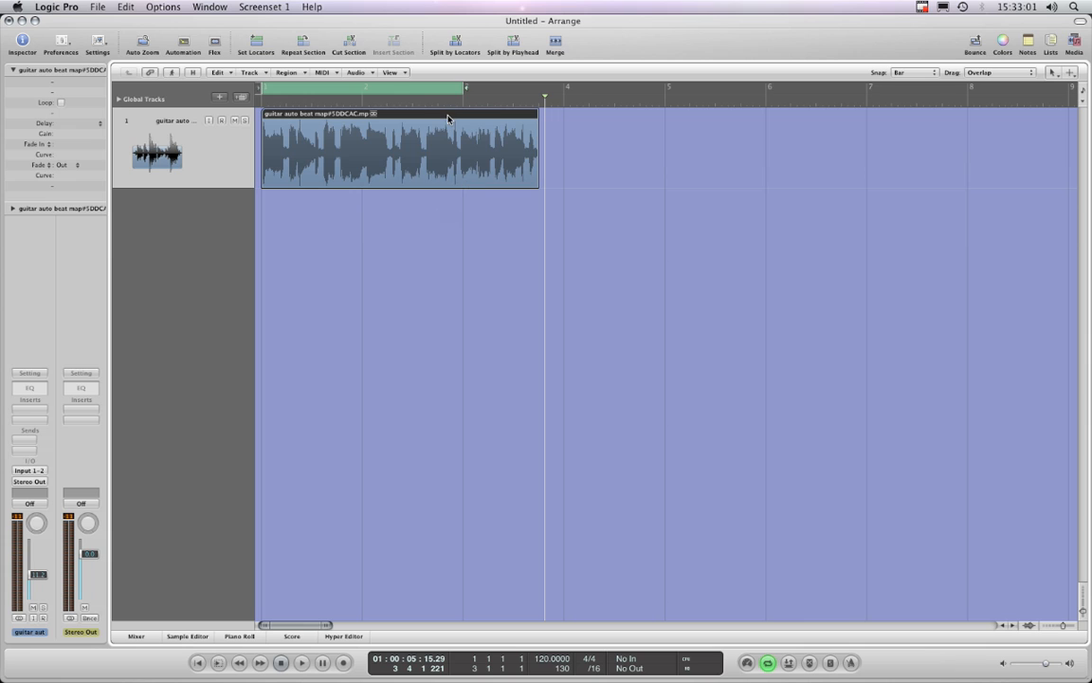
mouse_move(390, 103)
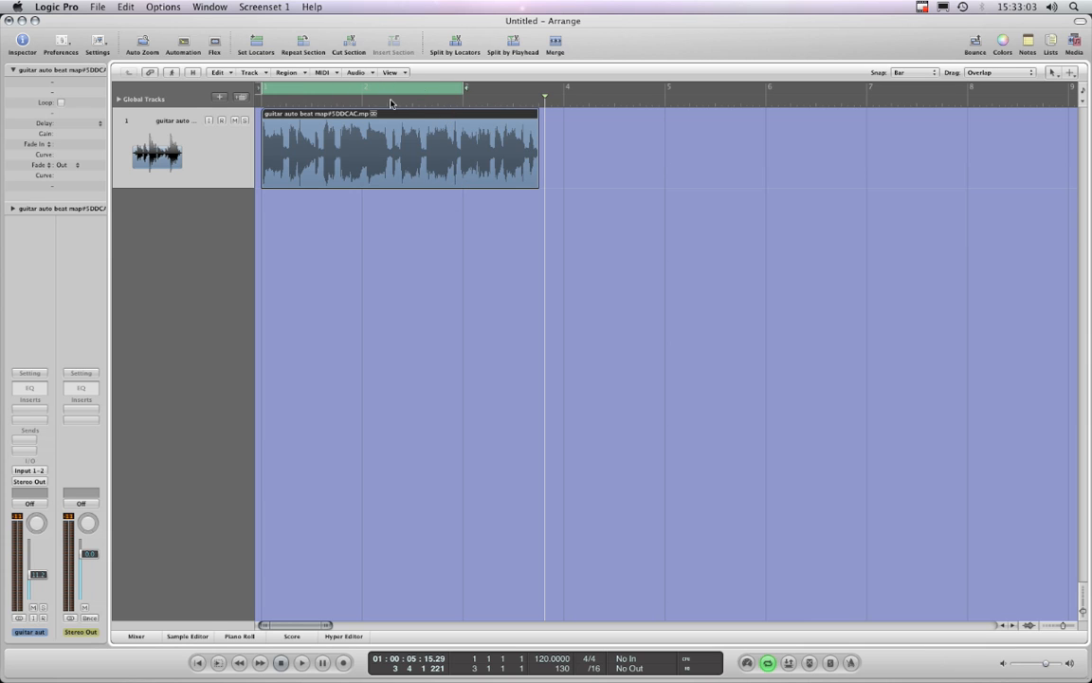
mouse_move(421, 113)
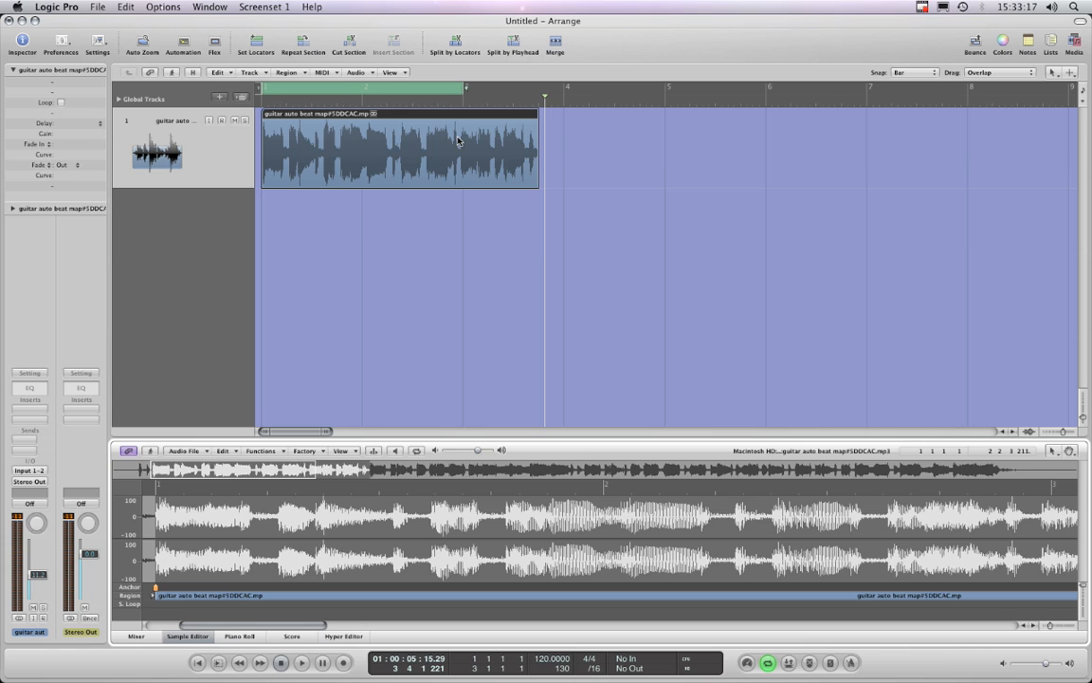
mouse_move(361, 372)
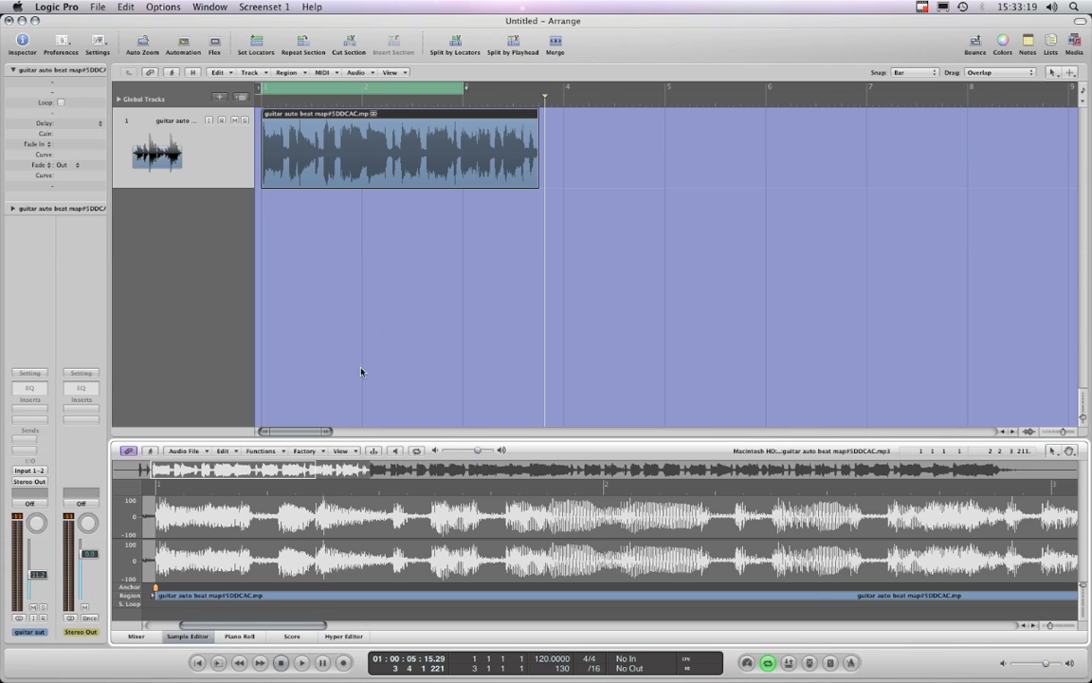
Step: Apply Adjust Tempo by Selection and Locators globally, setting the tempo to 87.5083 BPM
left_click(262, 449)
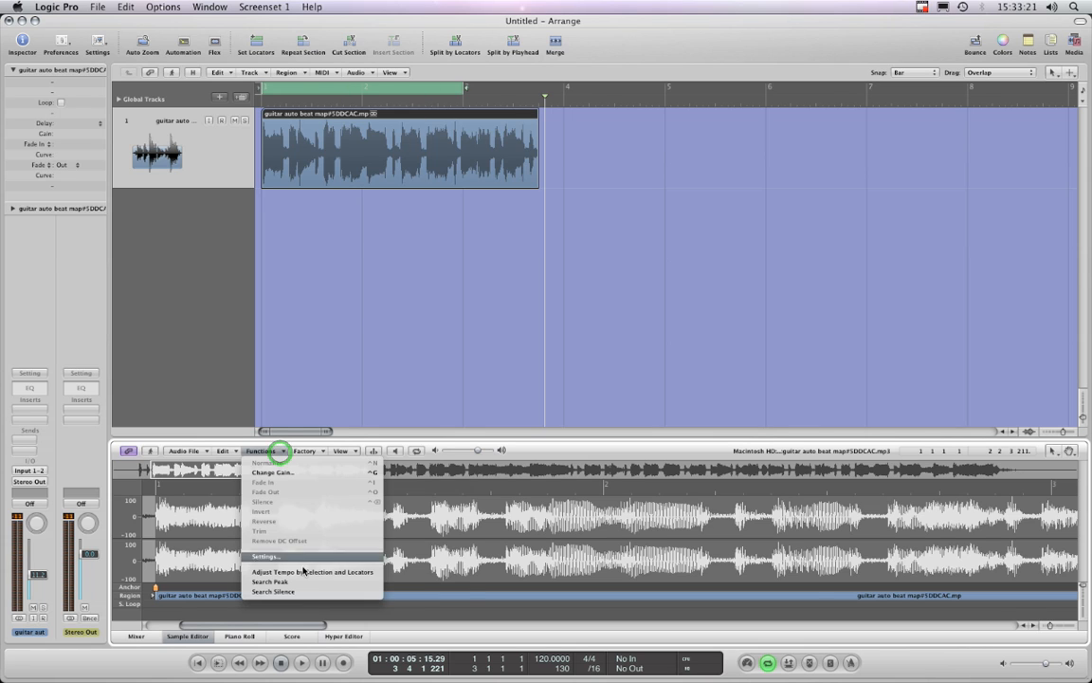
mouse_move(313, 571)
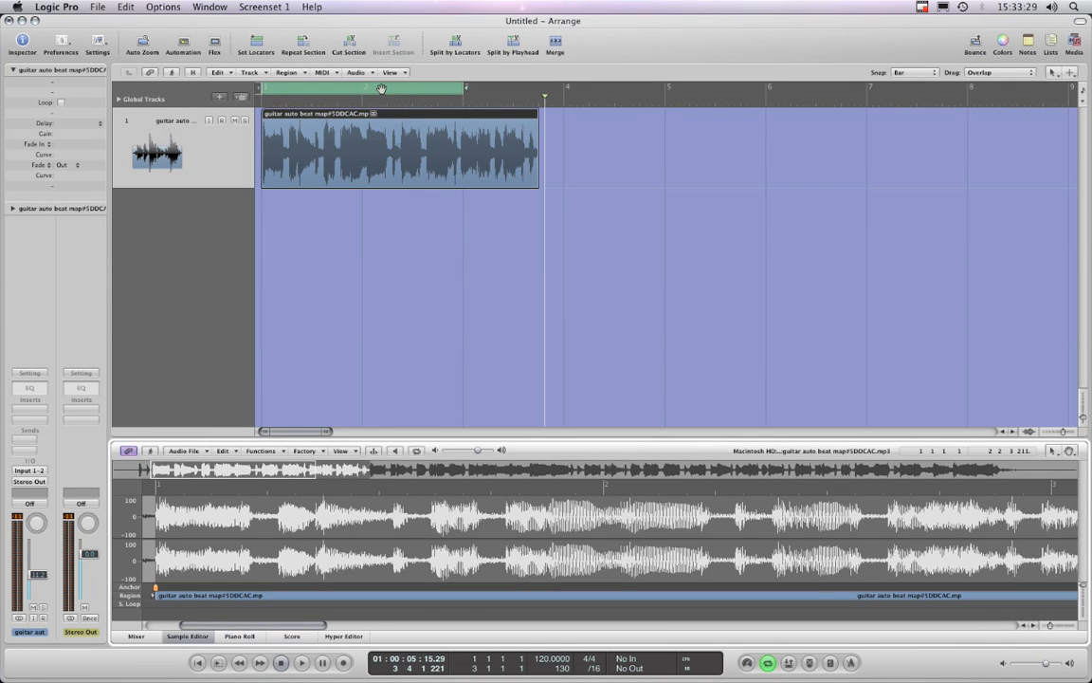
mouse_move(281, 458)
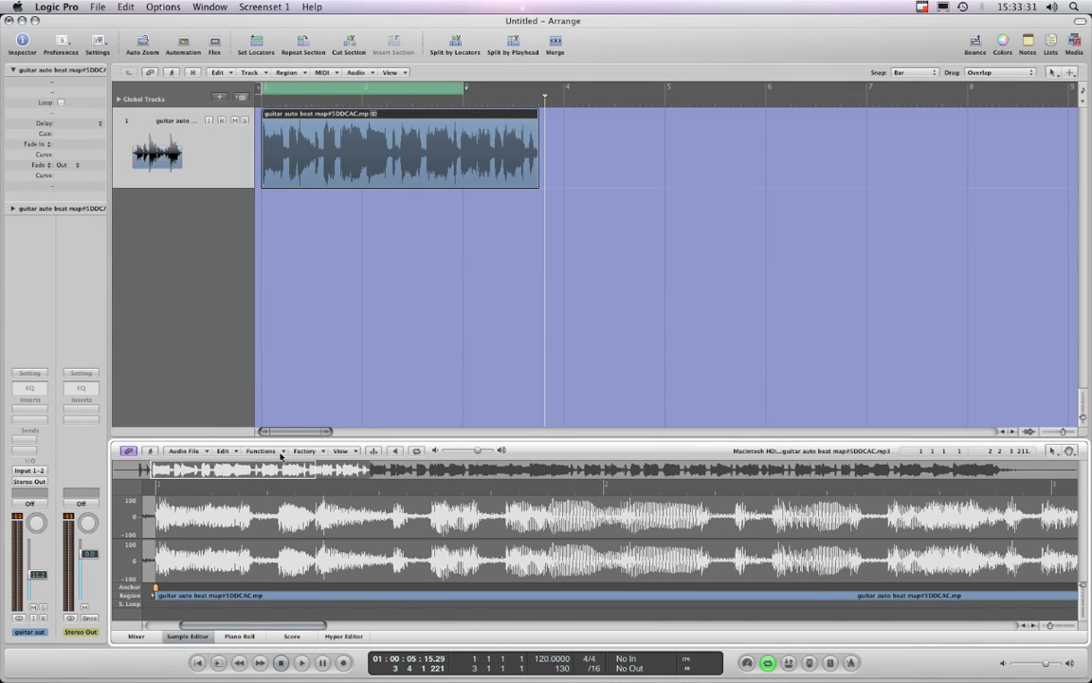
left_click(261, 449)
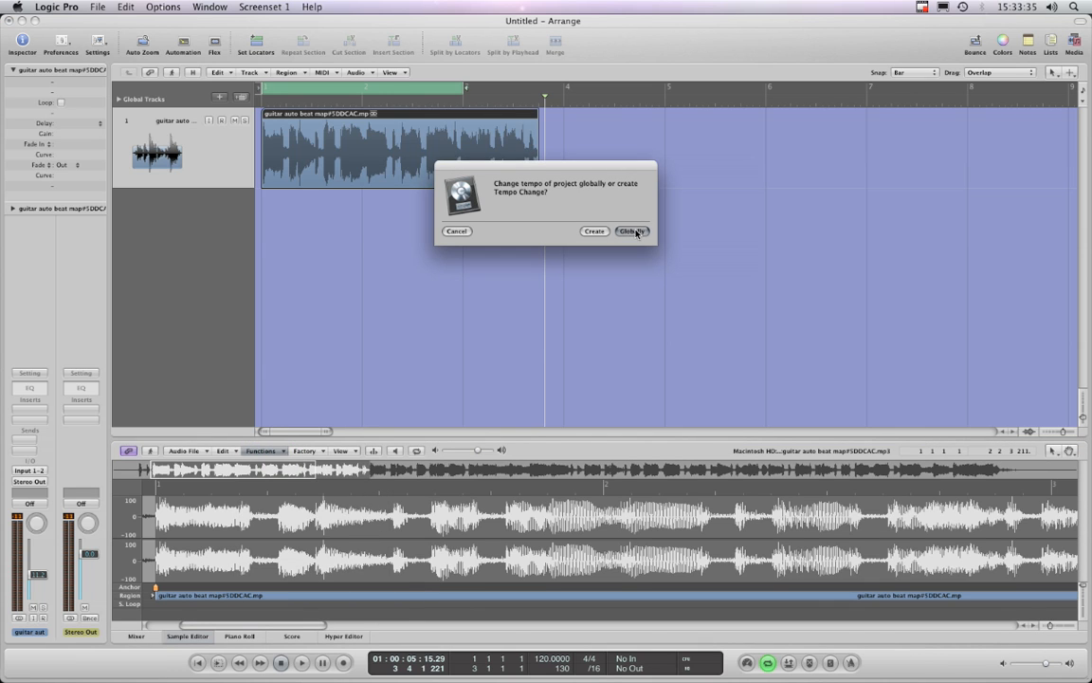
left_click(630, 230)
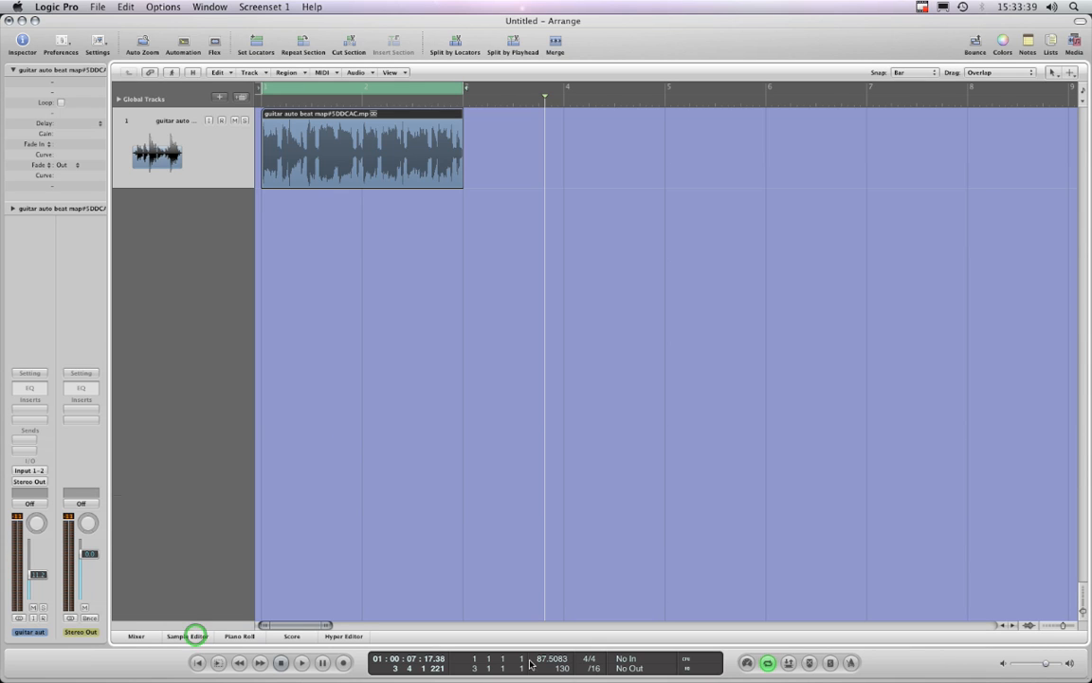
mouse_move(551, 661)
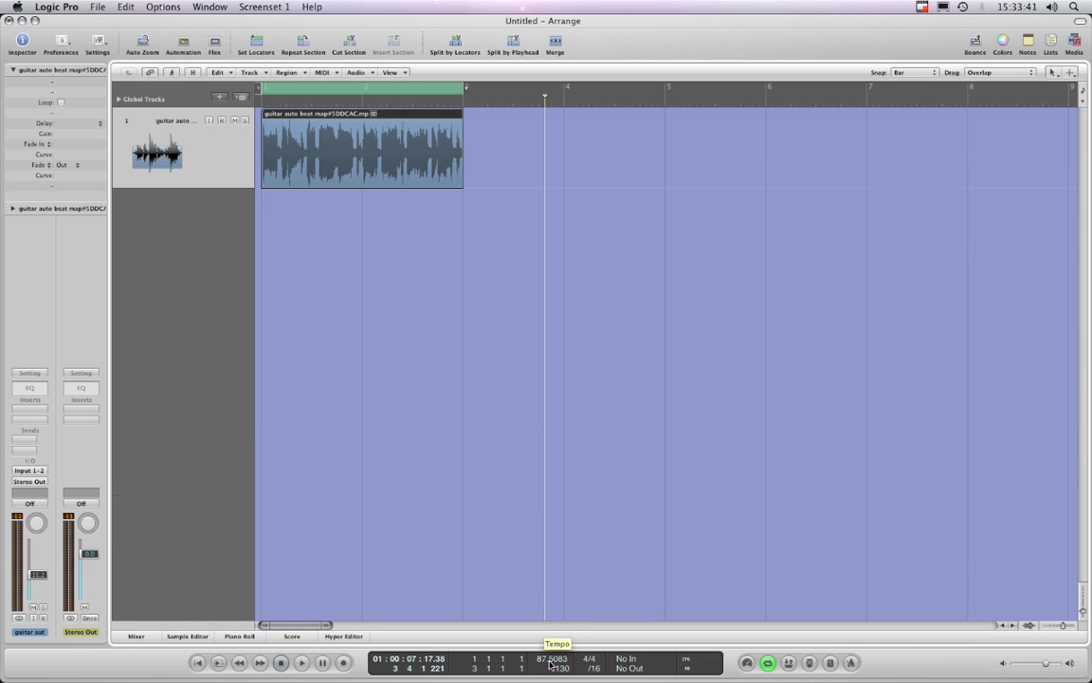
left_click(281, 662)
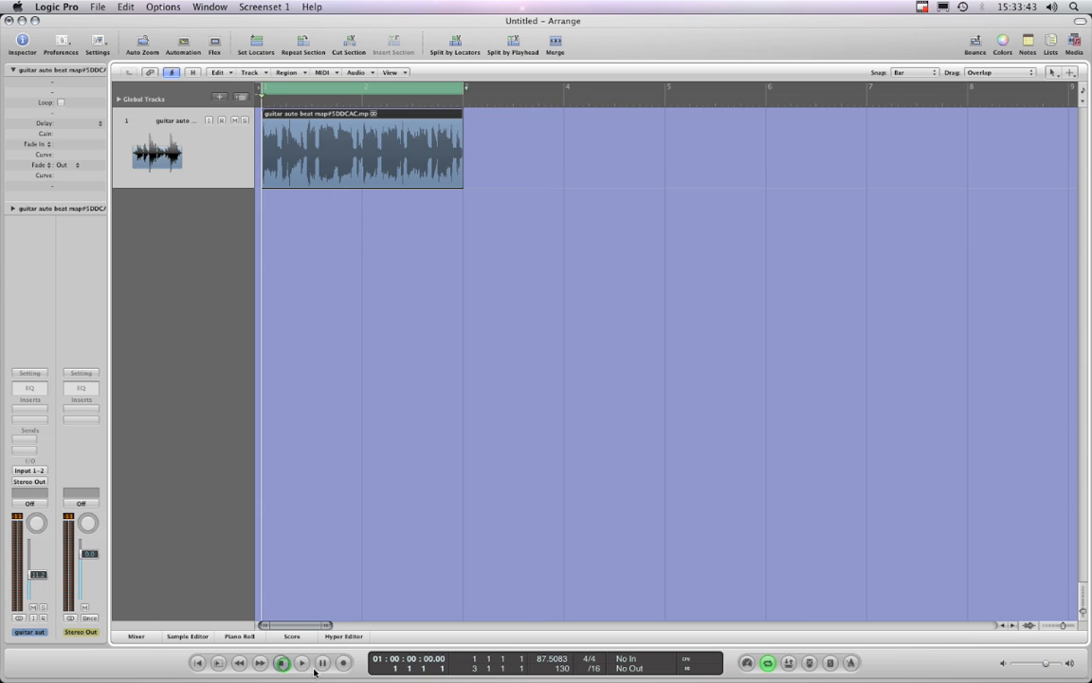
left_click(301, 662)
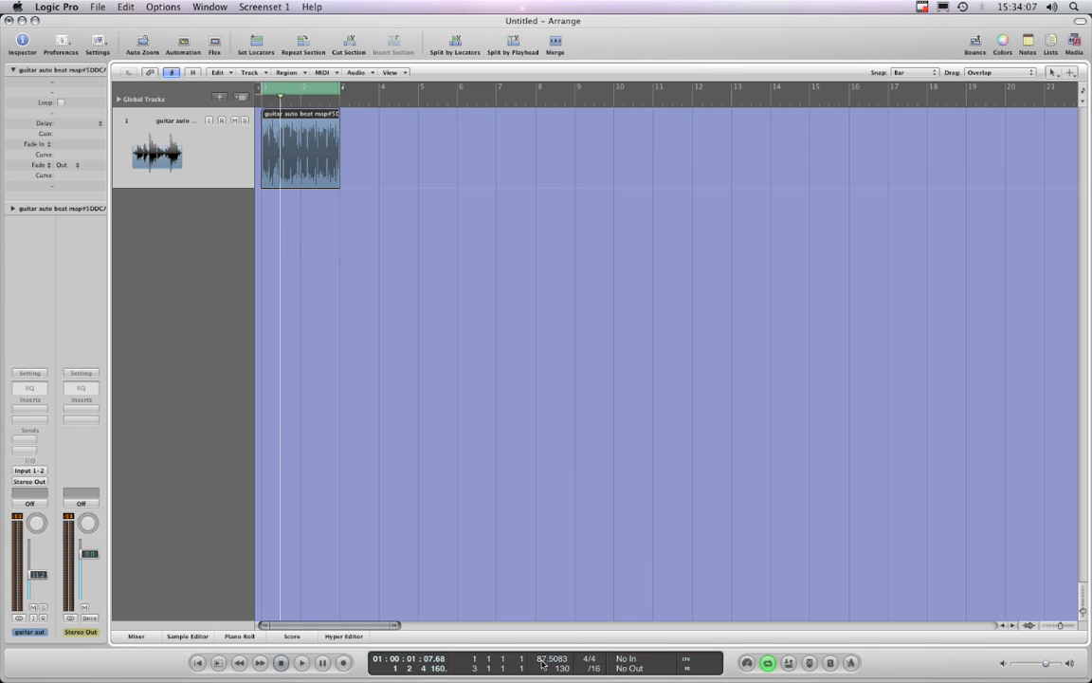
mouse_move(553, 658)
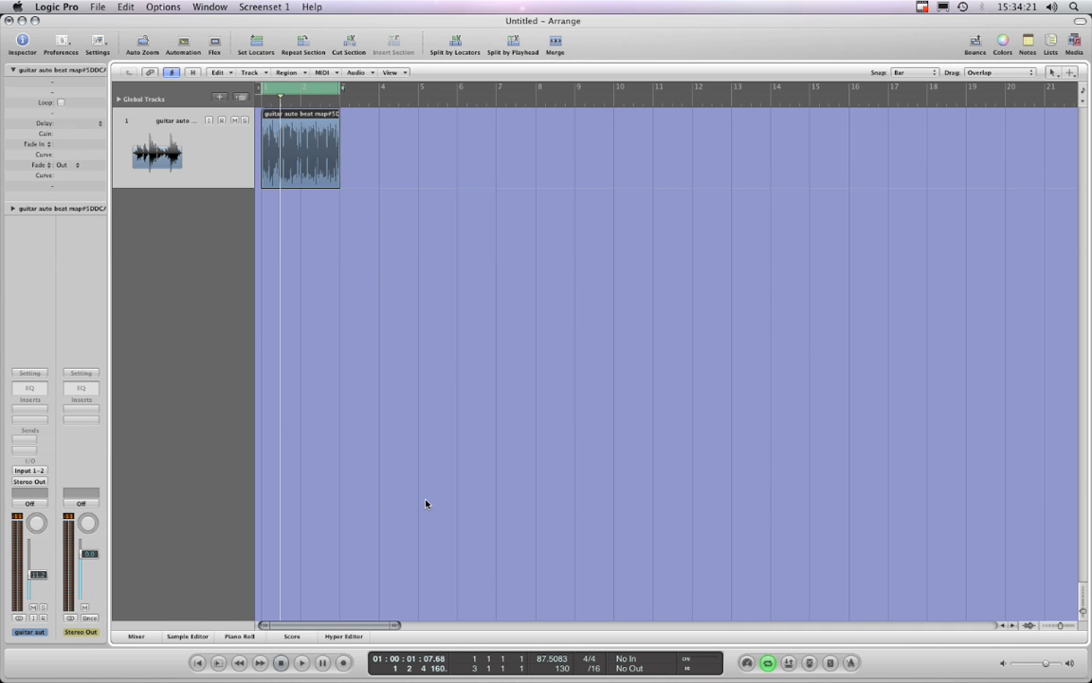
mouse_move(457, 408)
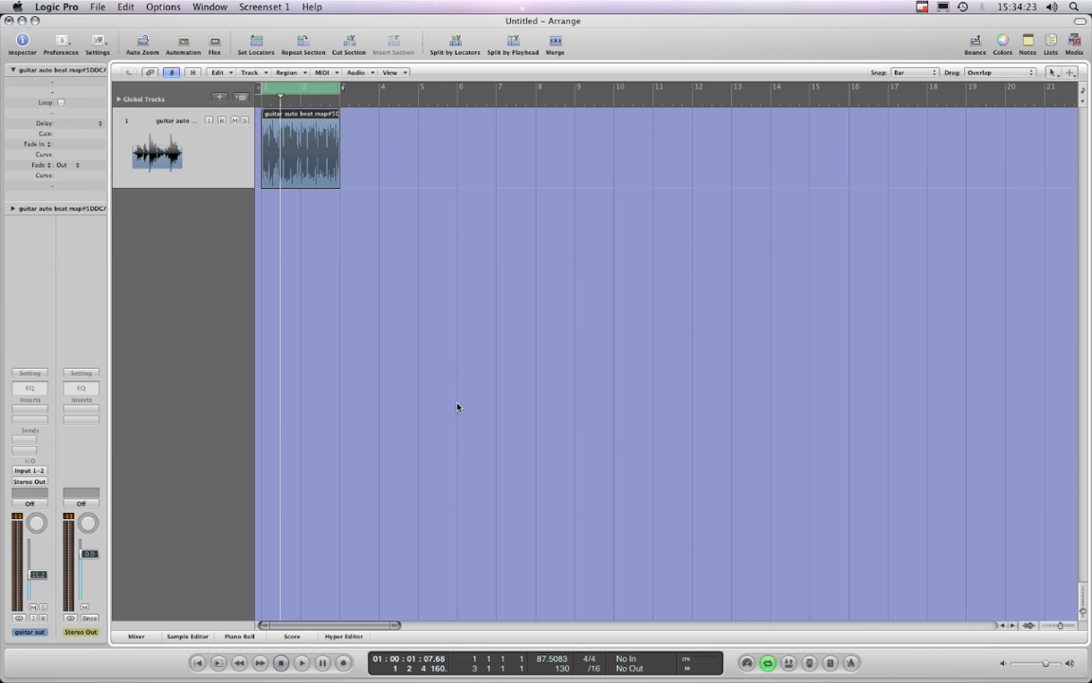